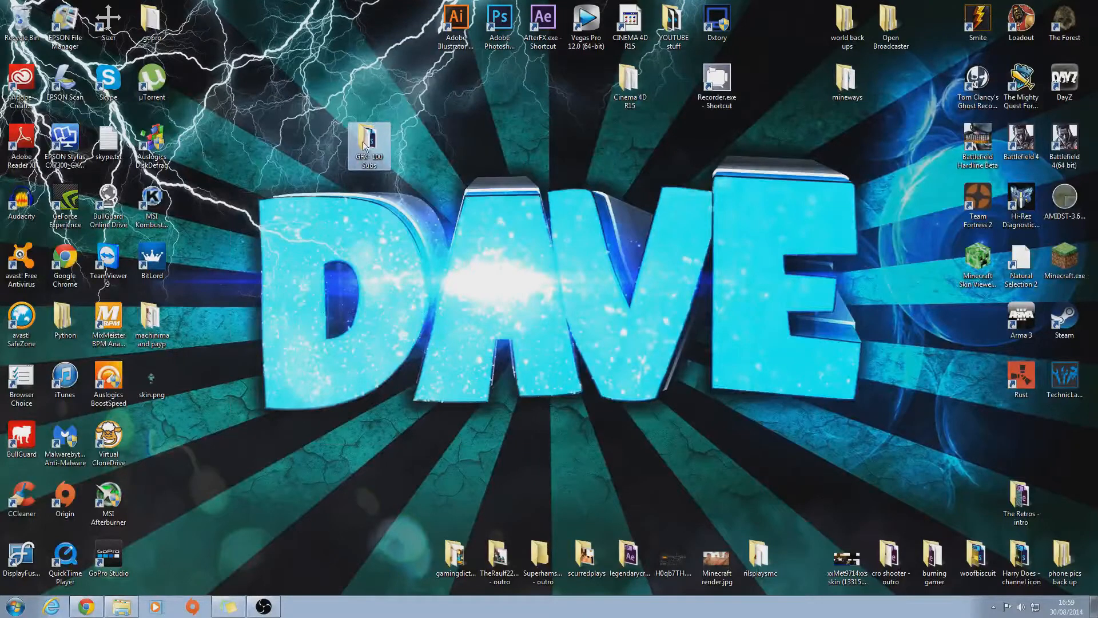
Drag the GFX- 100 Subs folder icon about 100 pixels up among the desktop icons.
left_click_drag(369, 147, 369, 88)
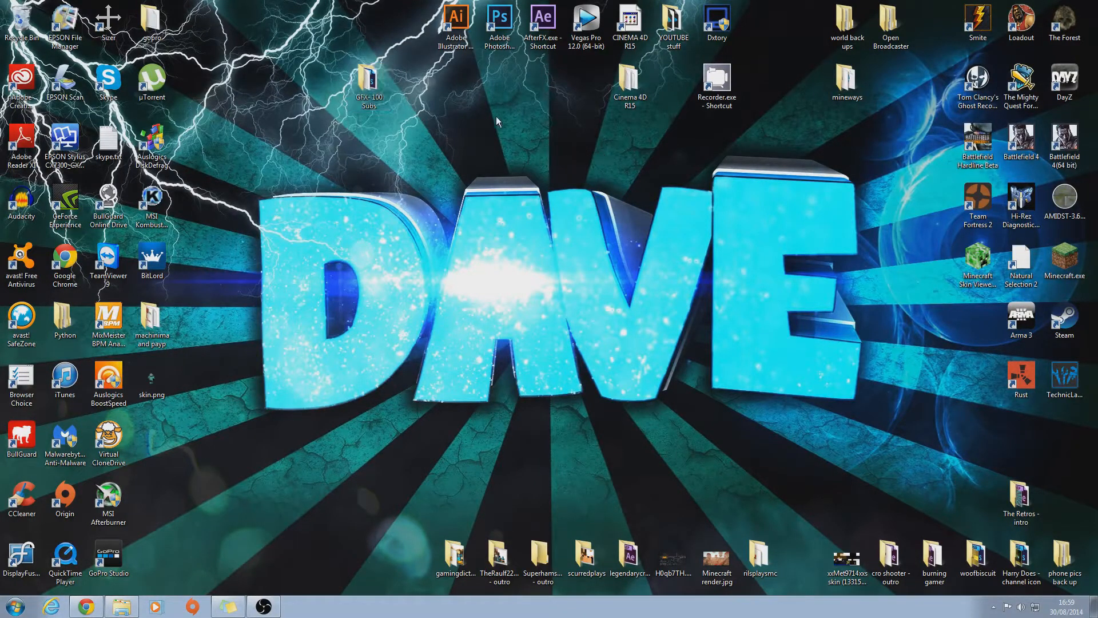
mouse_move(232, 162)
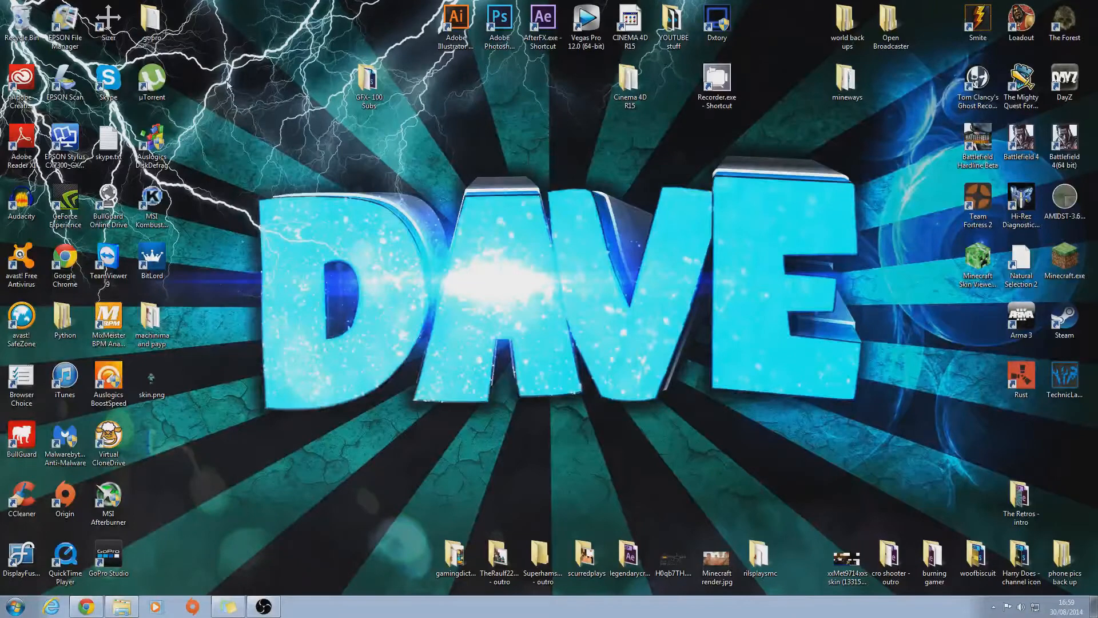
mouse_move(340, 408)
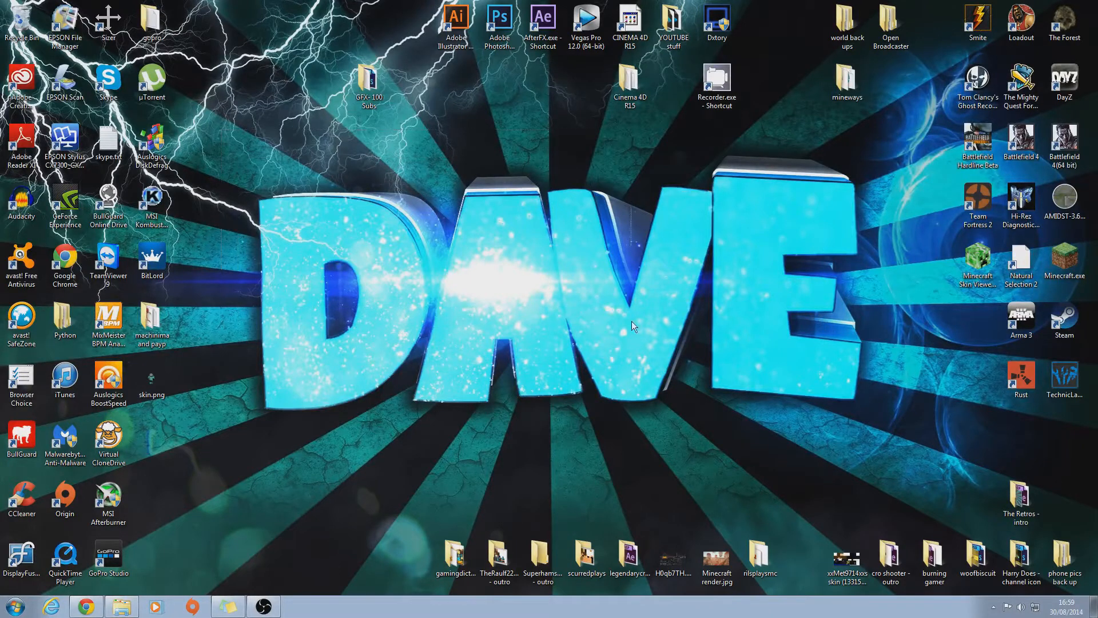
mouse_move(245, 174)
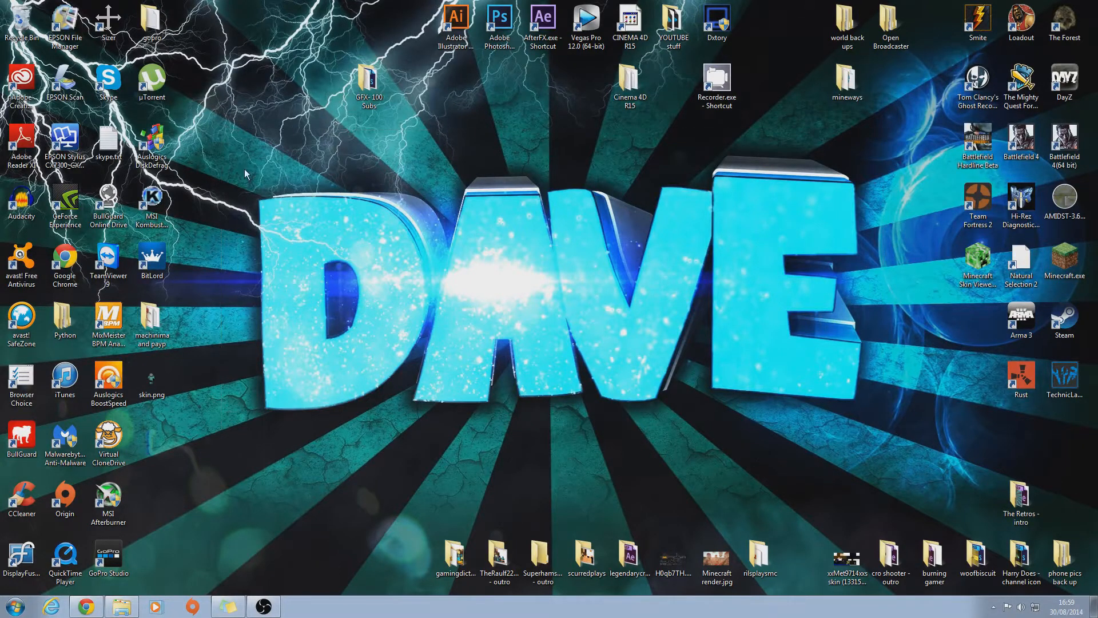
mouse_move(902, 359)
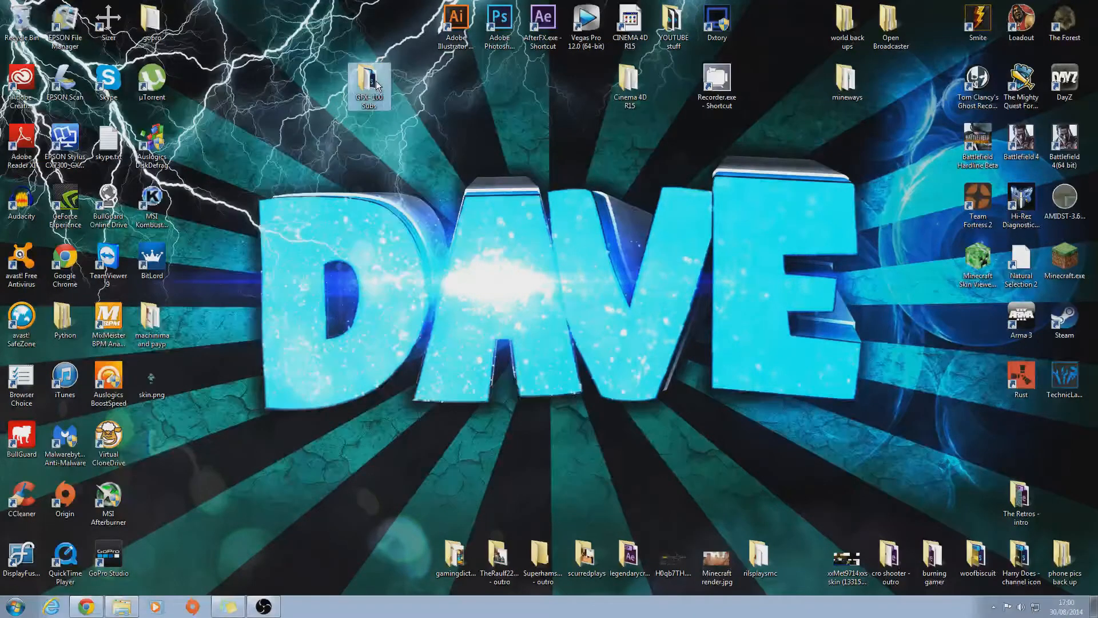
Open the GFX- 100 Subs folder and select all of its contents.
double_click(369, 82)
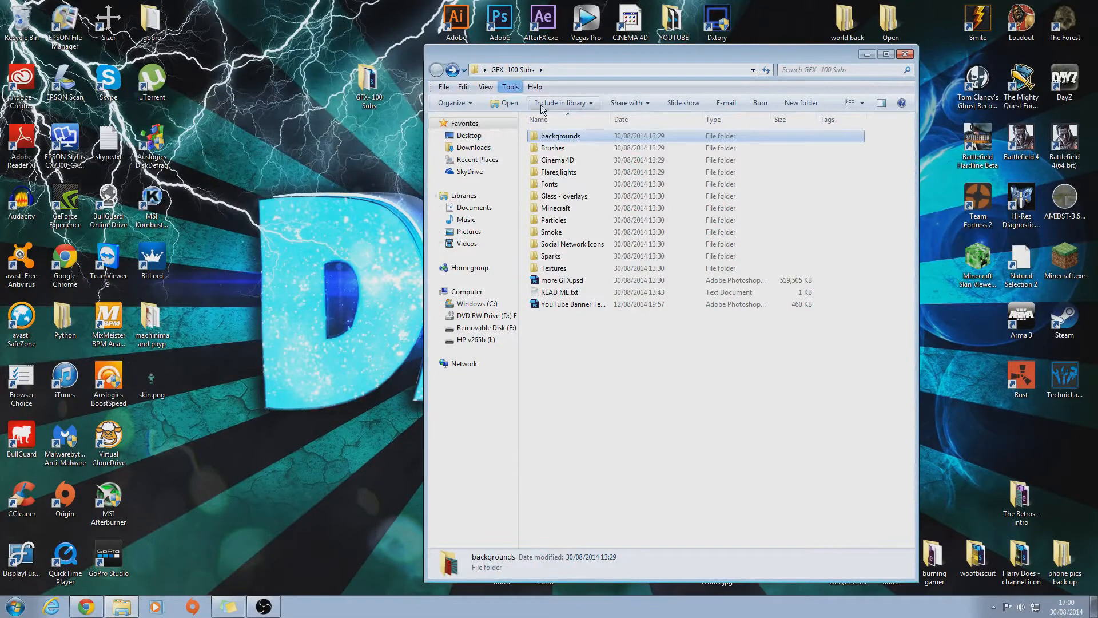
mouse_move(595, 321)
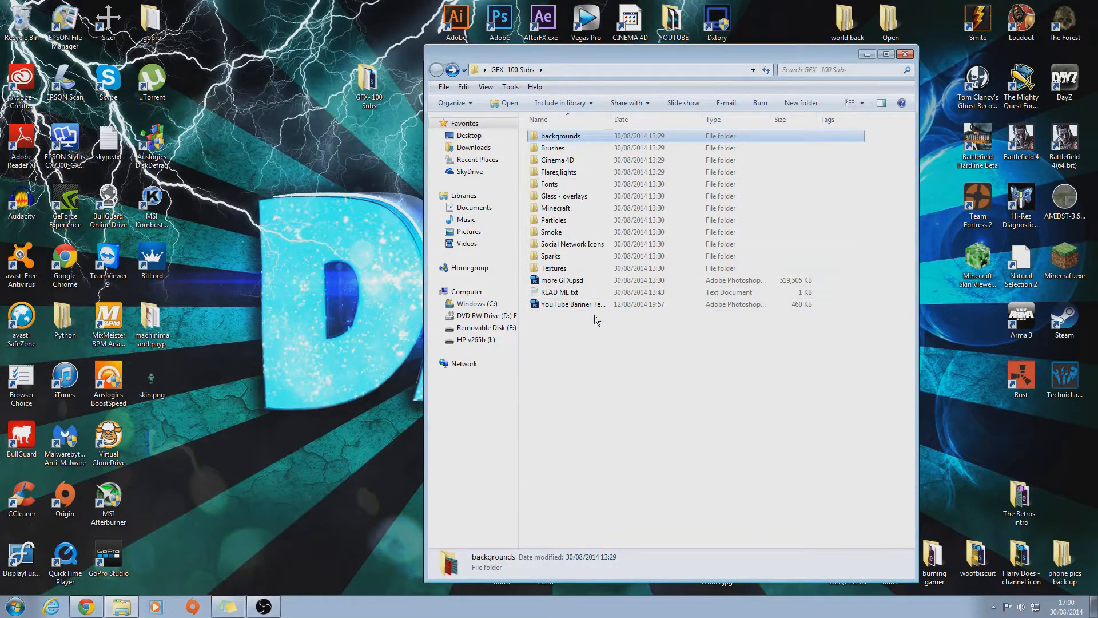
key("ctrl+a")
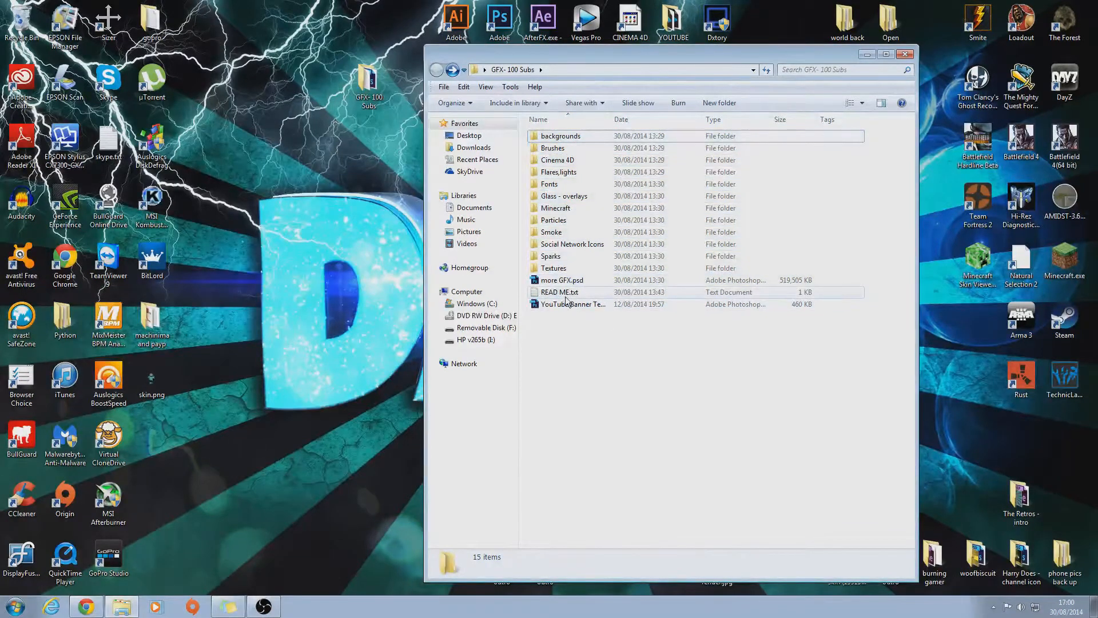
left_click(594, 361)
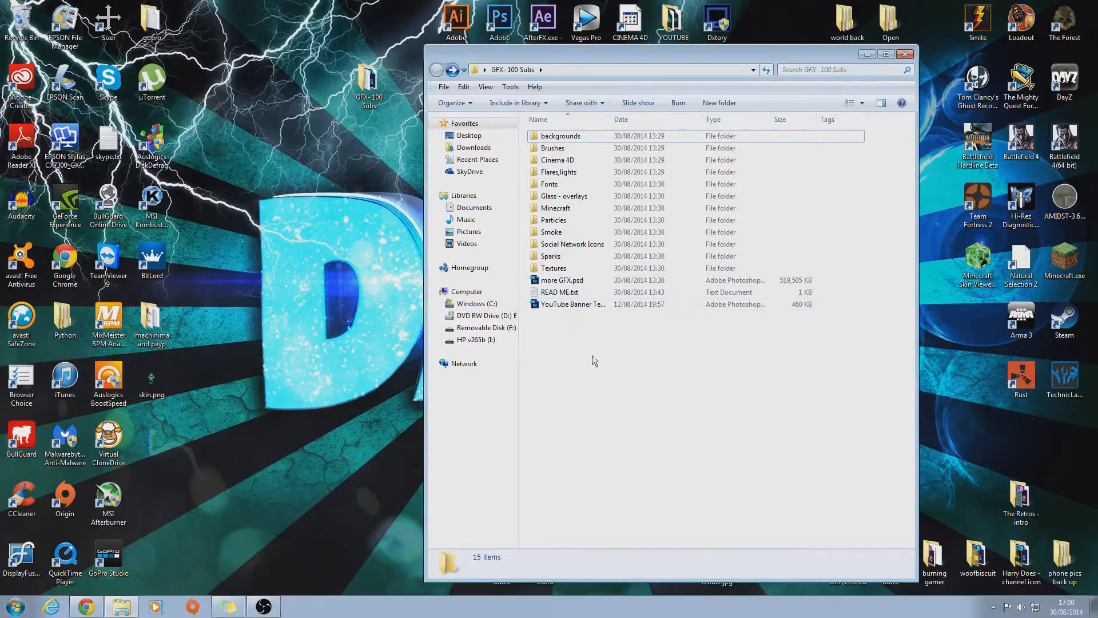
Browse the backgrounds folder thumbnails and select background 2.jpg to see its details.
double_click(560, 136)
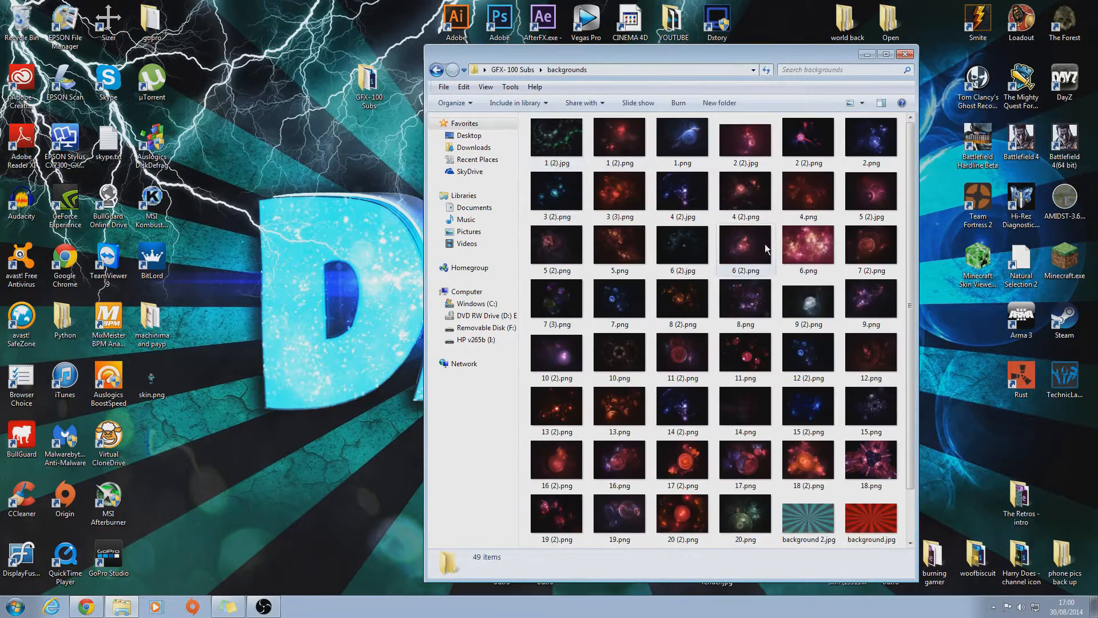
mouse_move(317, 215)
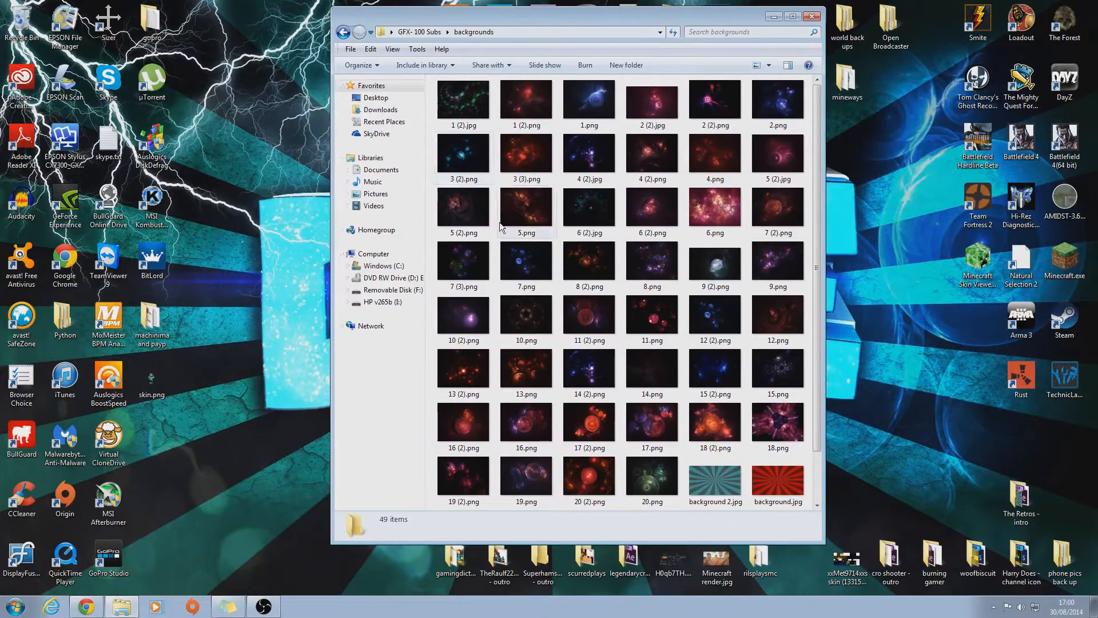
mouse_move(659, 494)
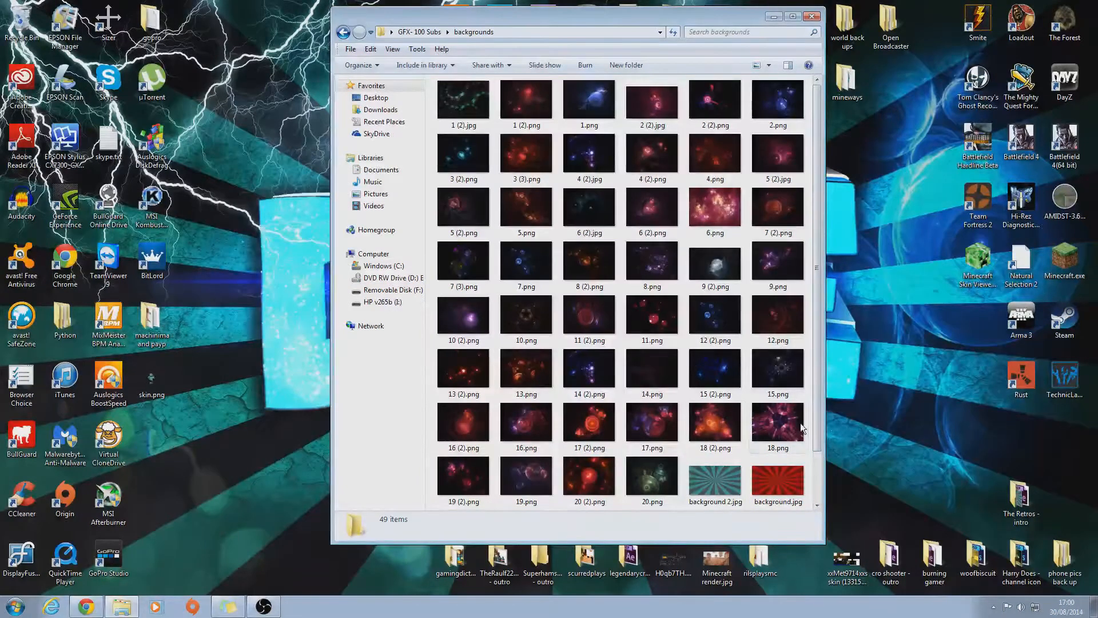
mouse_move(836, 197)
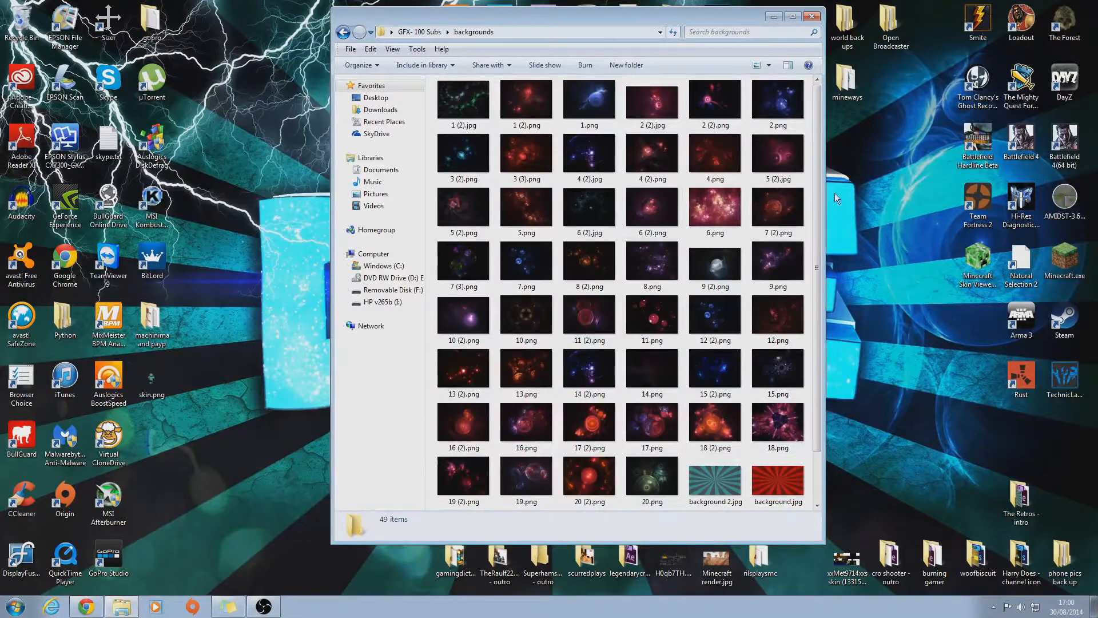
scroll("down", 3)
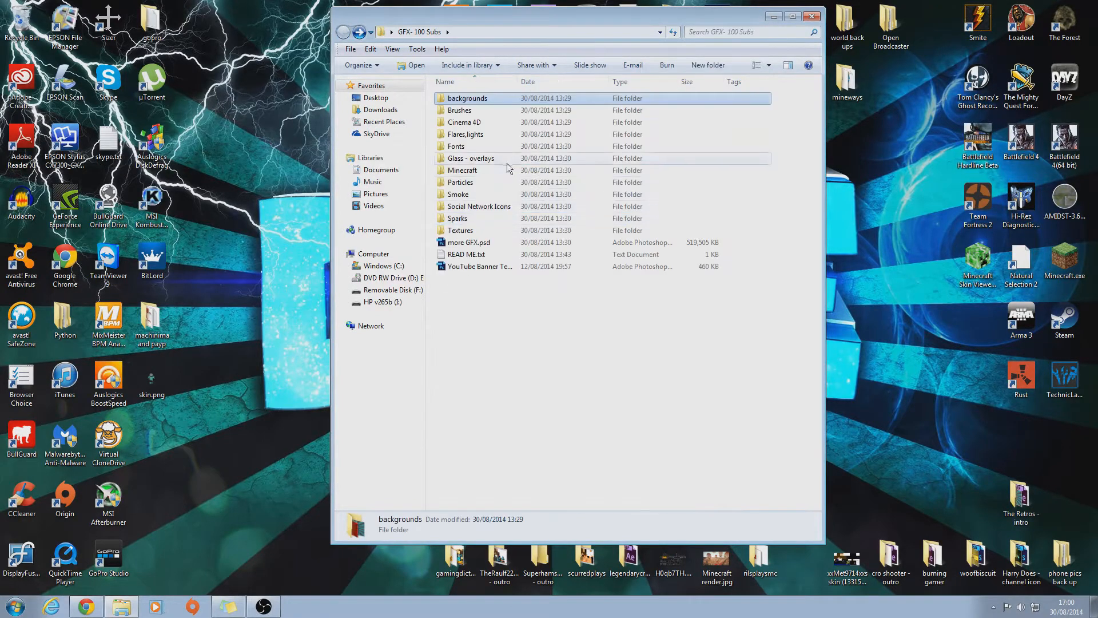
double_click(467, 98)
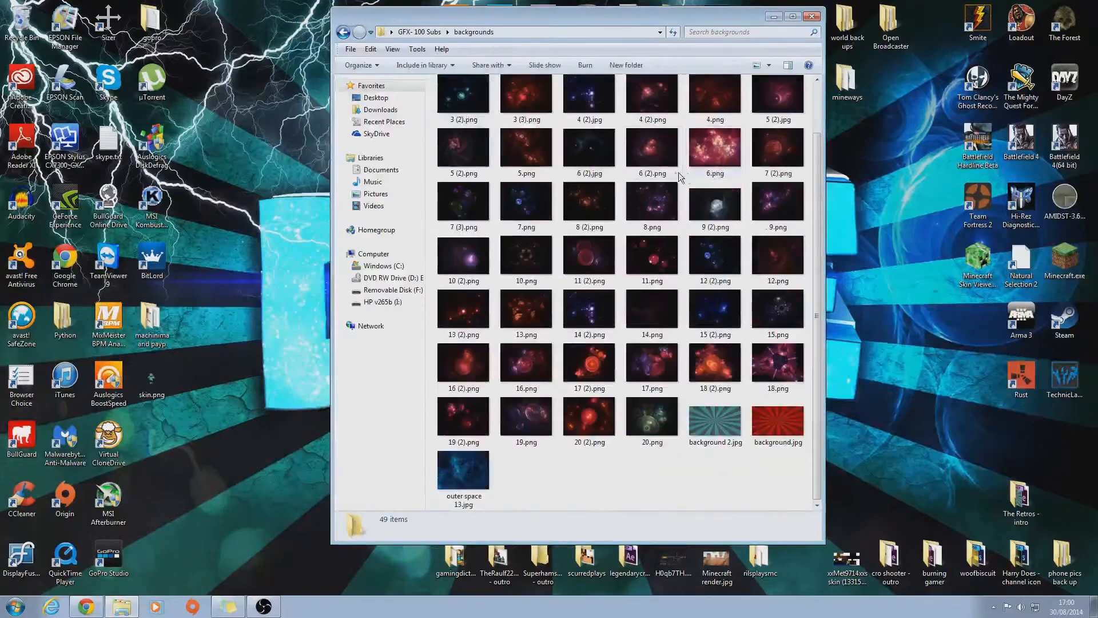
scroll("up", 3)
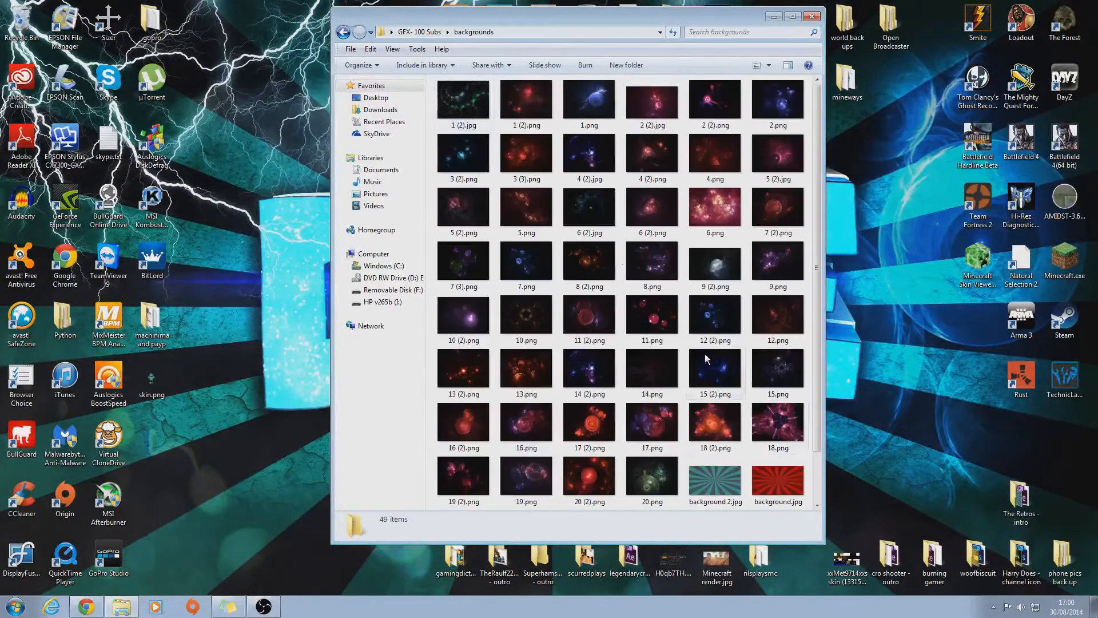
left_click(714, 481)
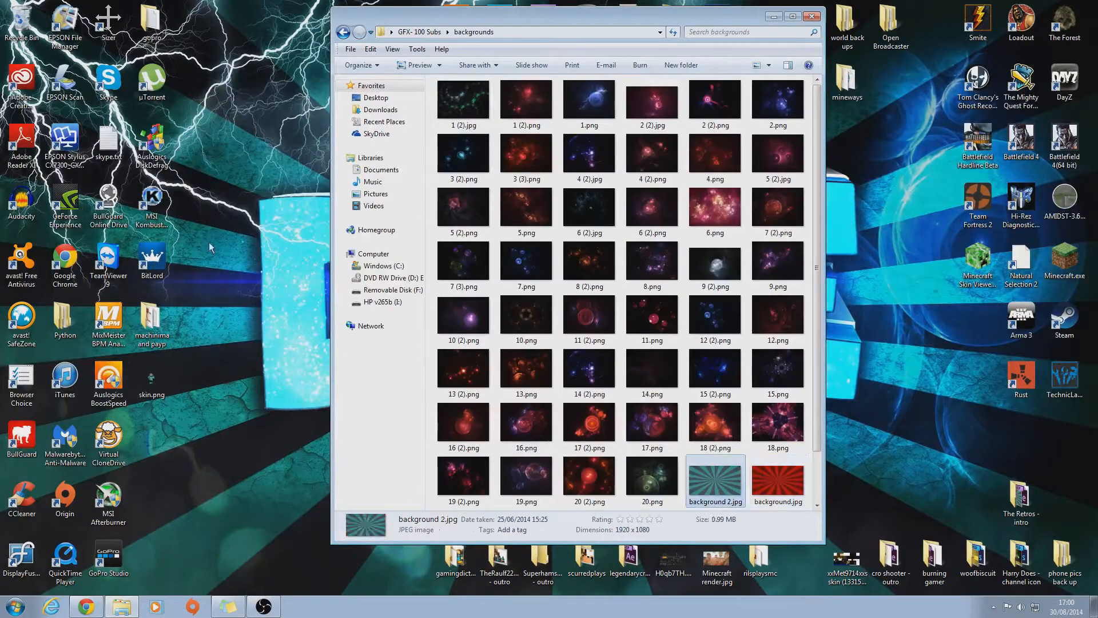
mouse_move(630, 488)
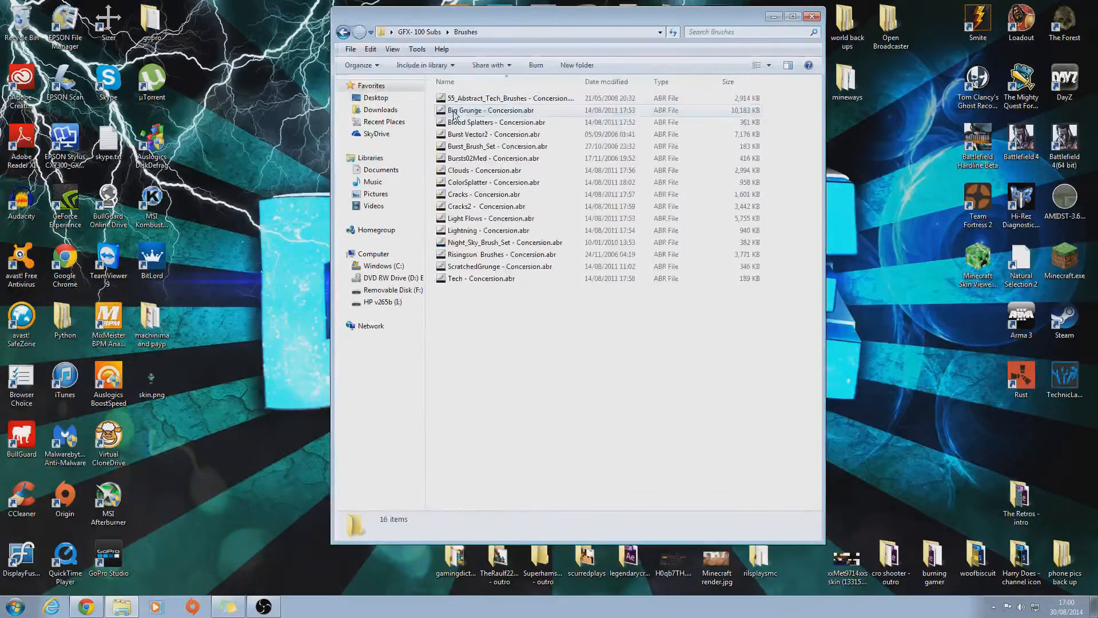
Select all brush files, then inspect light room.c4d and Text.c4d in Cinema 4D.
key("ctrl+a")
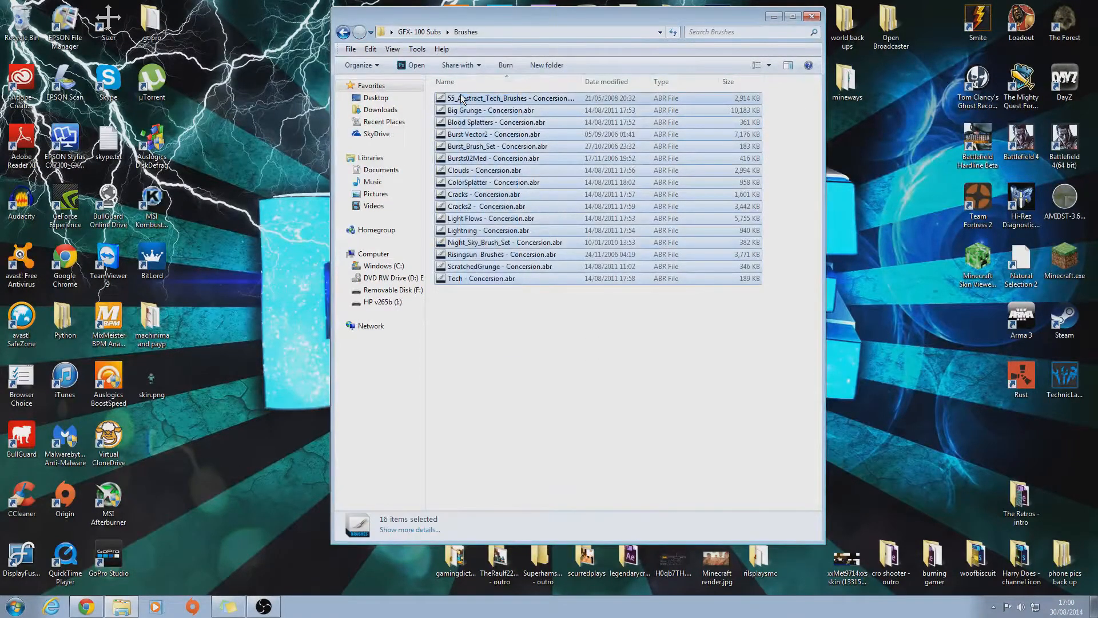
left_click(344, 31)
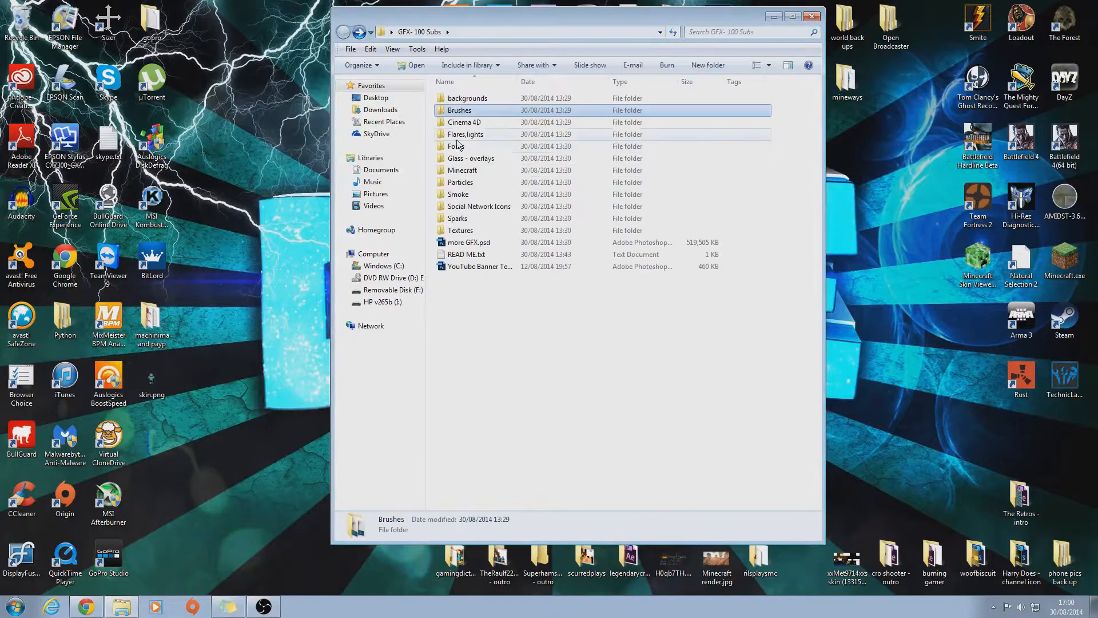
double_click(458, 110)
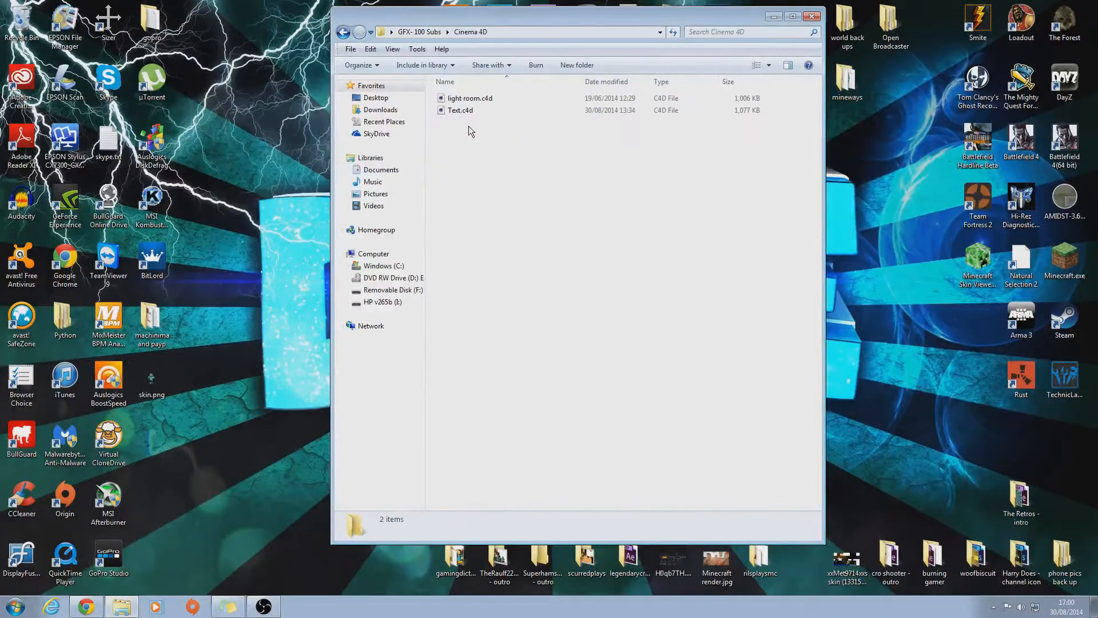
left_click(470, 98)
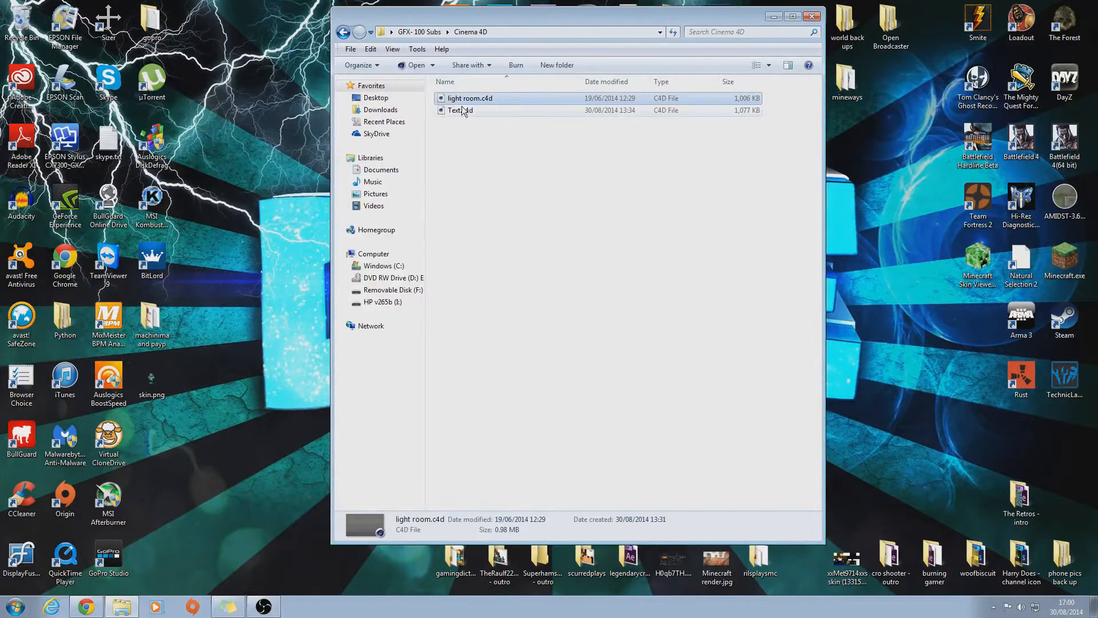
left_click(461, 110)
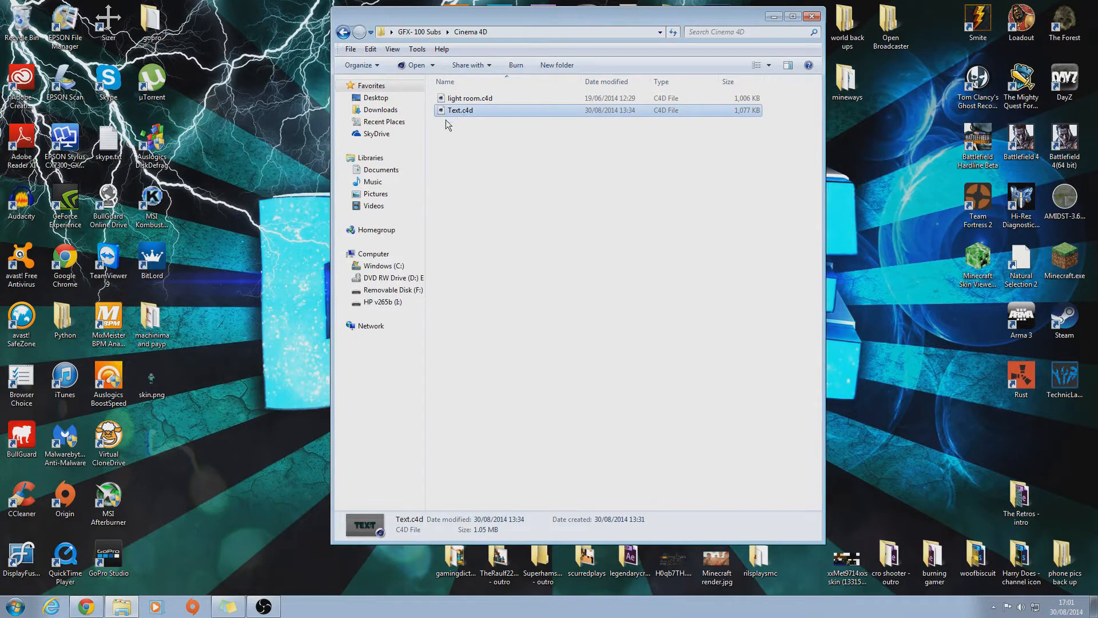
View the empty Fonts folder and return to GFX- 100 Subs.
left_click(343, 31)
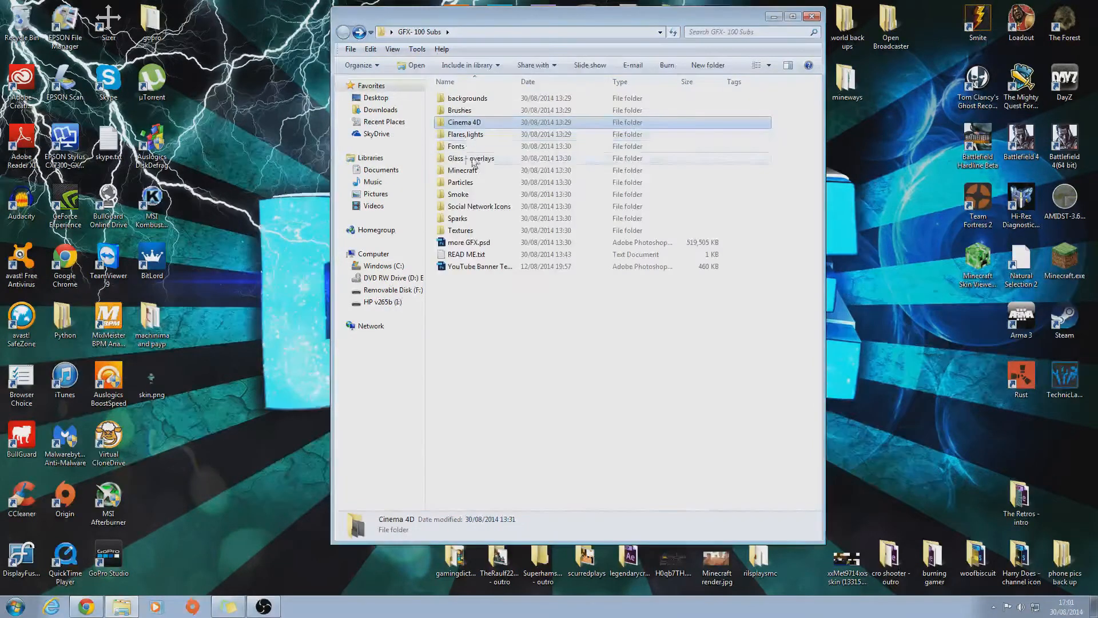
double_click(456, 146)
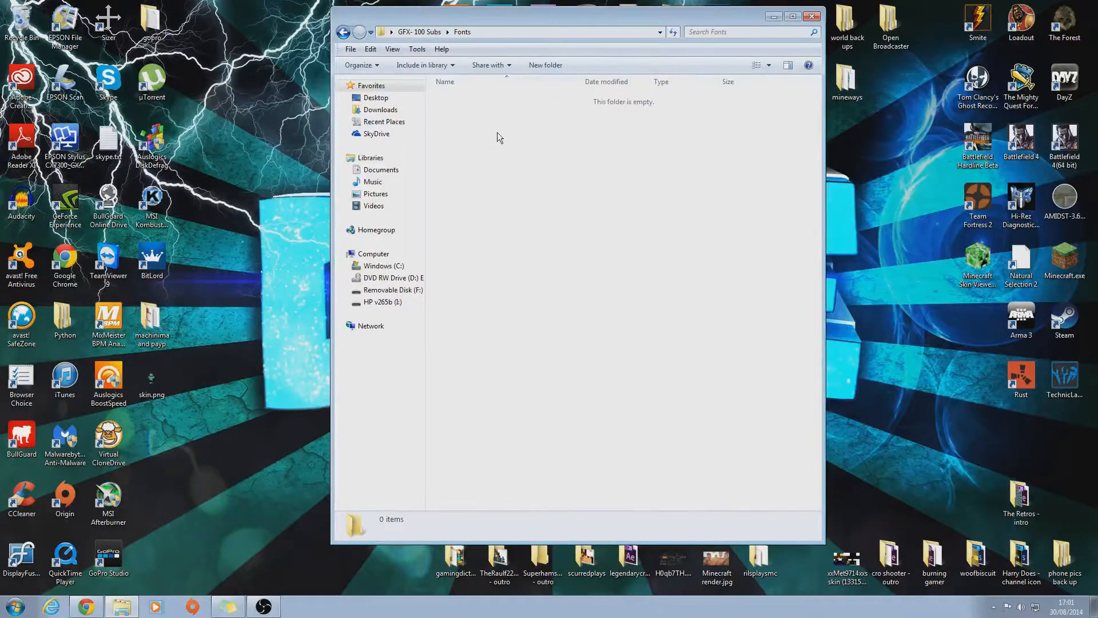
mouse_move(541, 167)
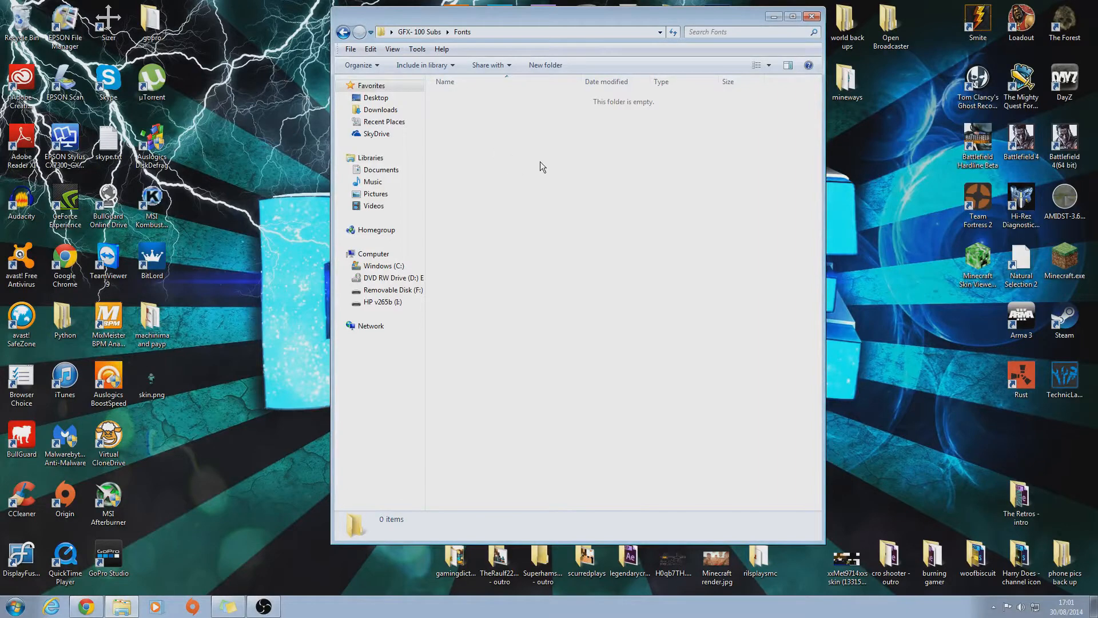
left_click(344, 32)
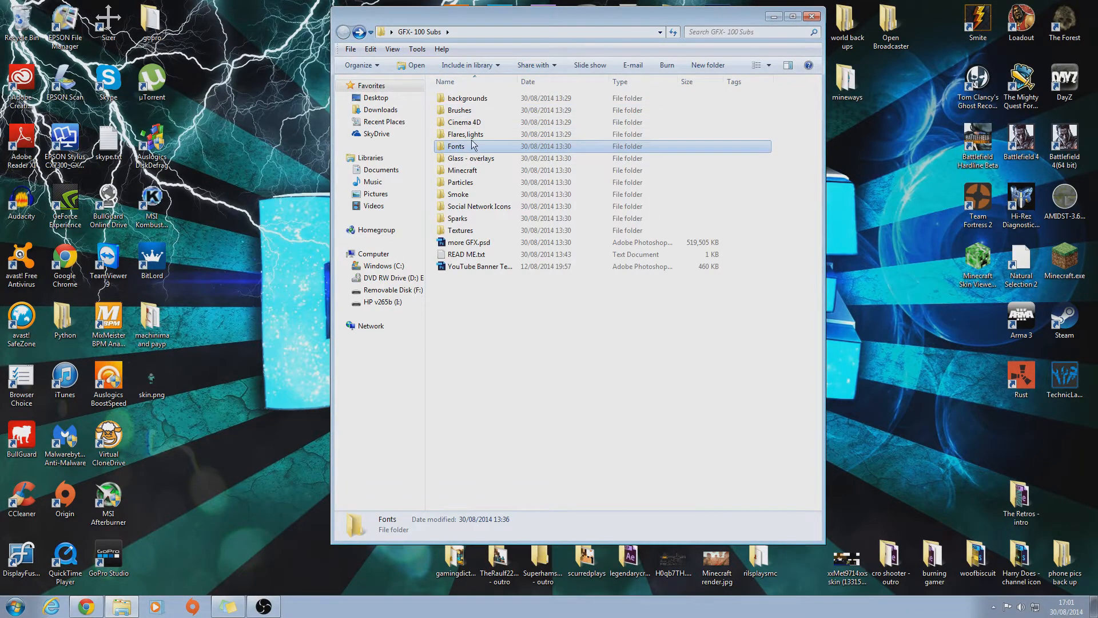
Open Flares,lights and browse the Abstracts & Lights folder's images.
double_click(466, 134)
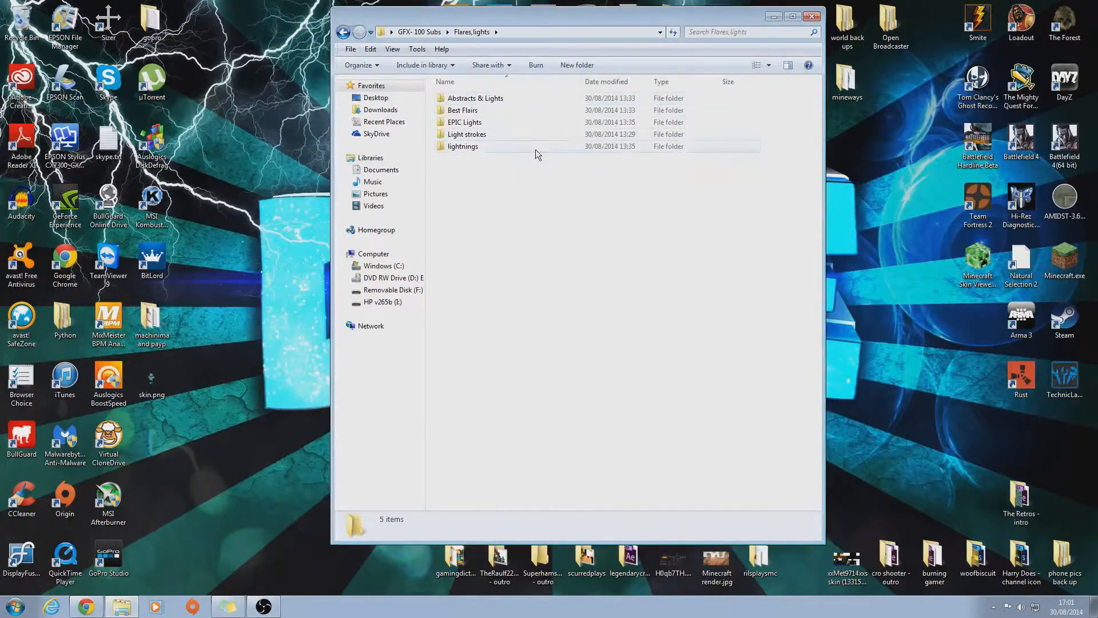
double_click(475, 97)
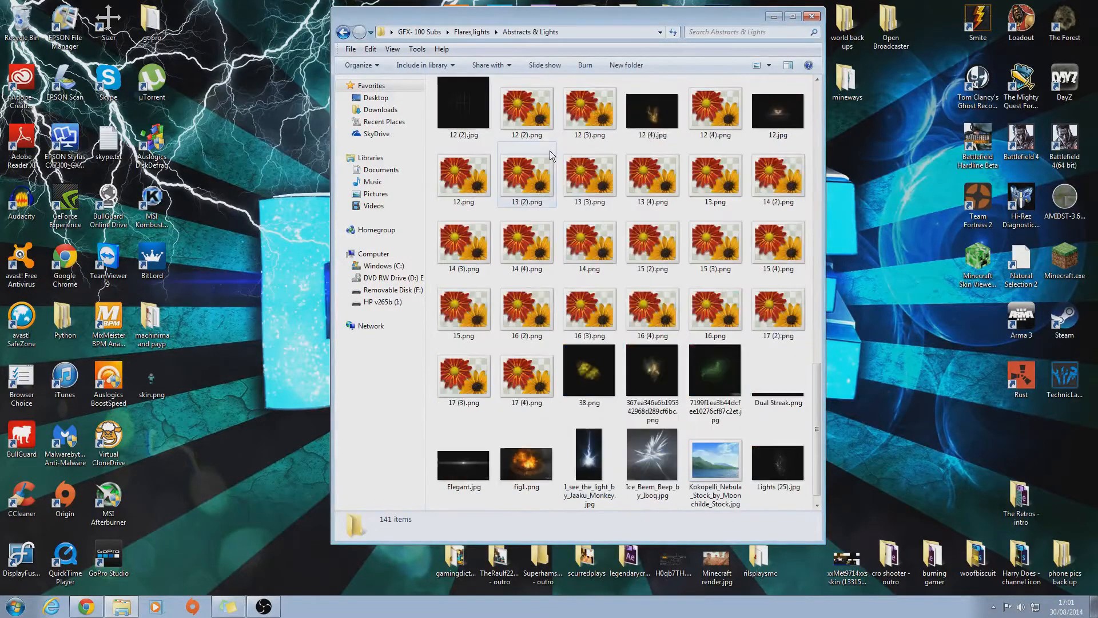
scroll("down", 3)
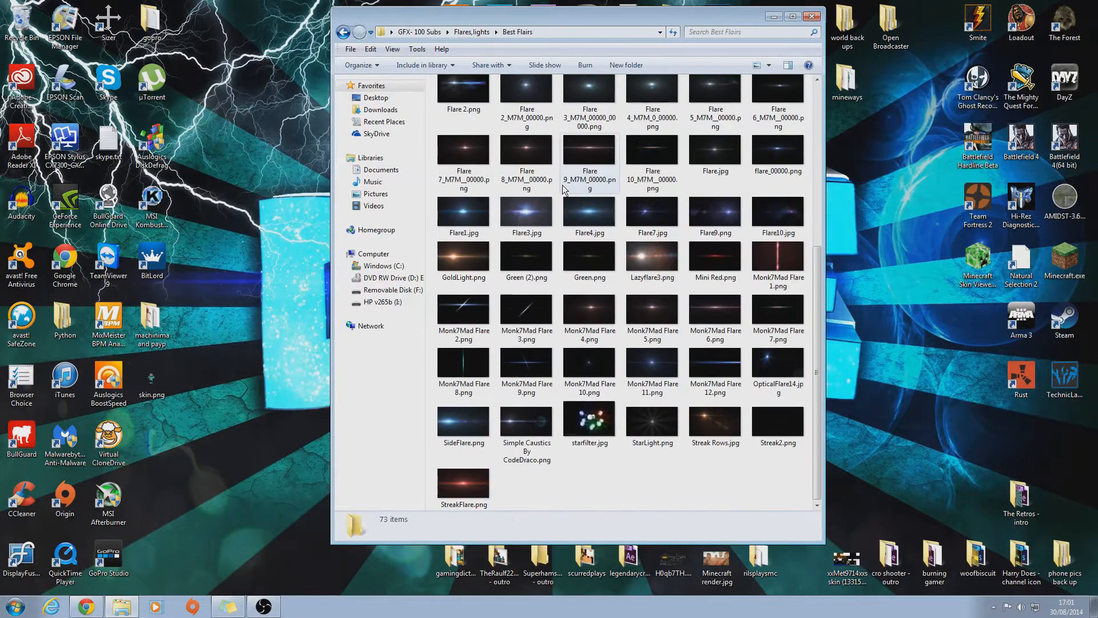
left_click(343, 32)
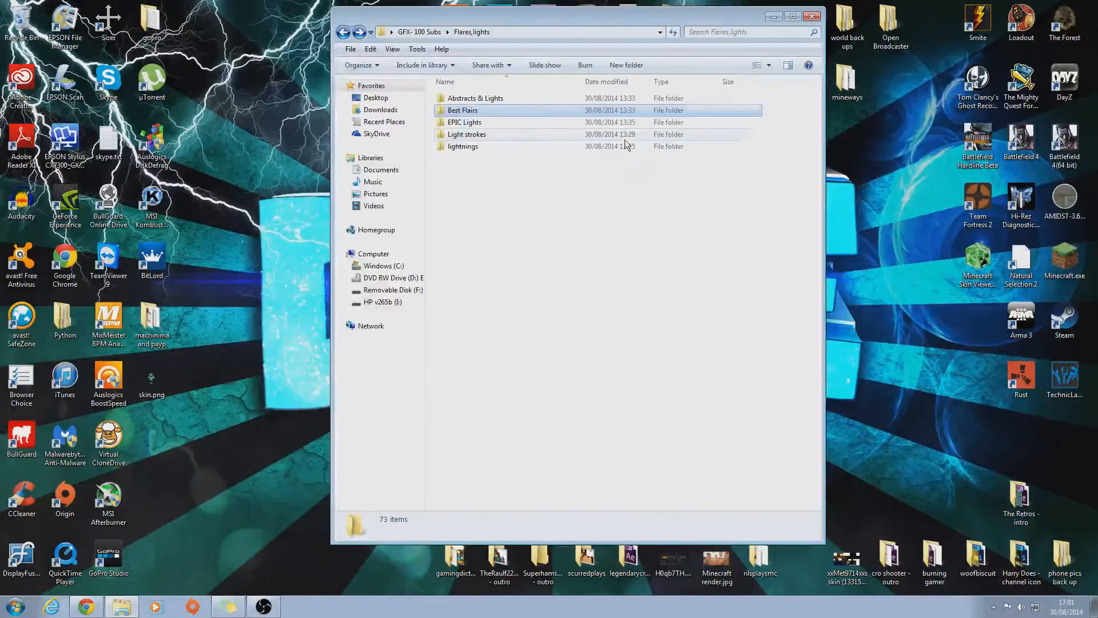
double_click(465, 122)
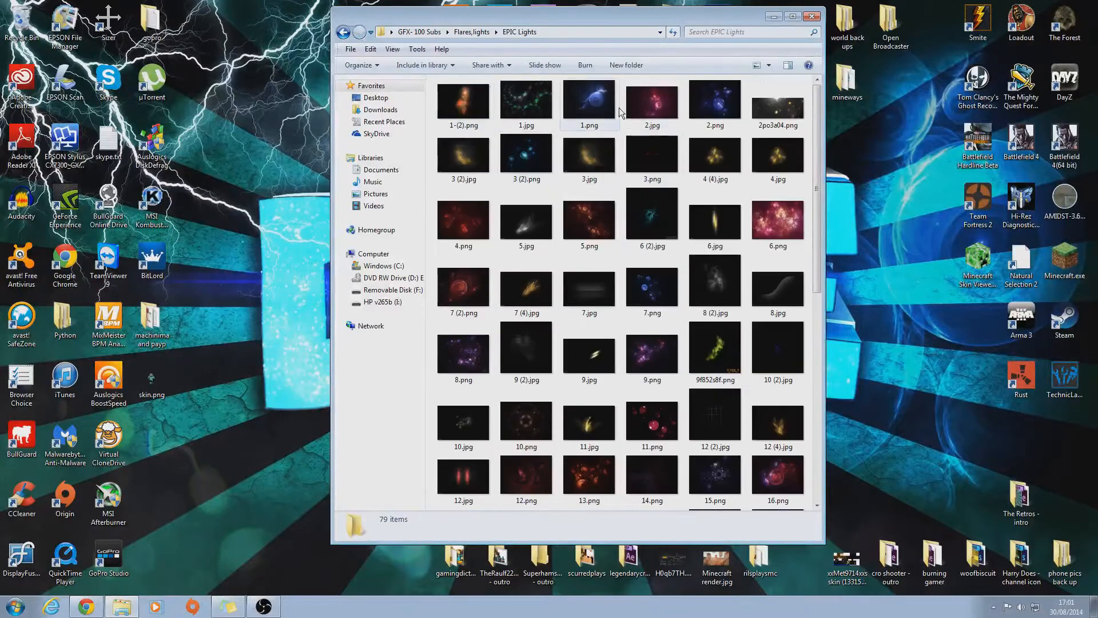
left_click(344, 32)
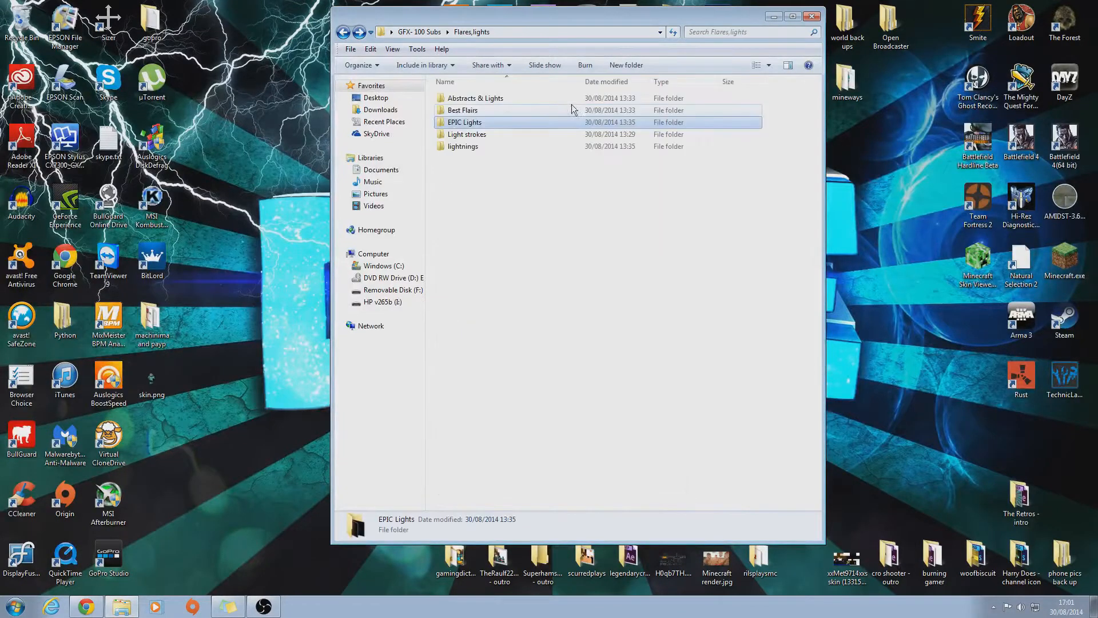
View the EPIC Lights and Light strokes images, then open the lightnings folder.
double_click(464, 121)
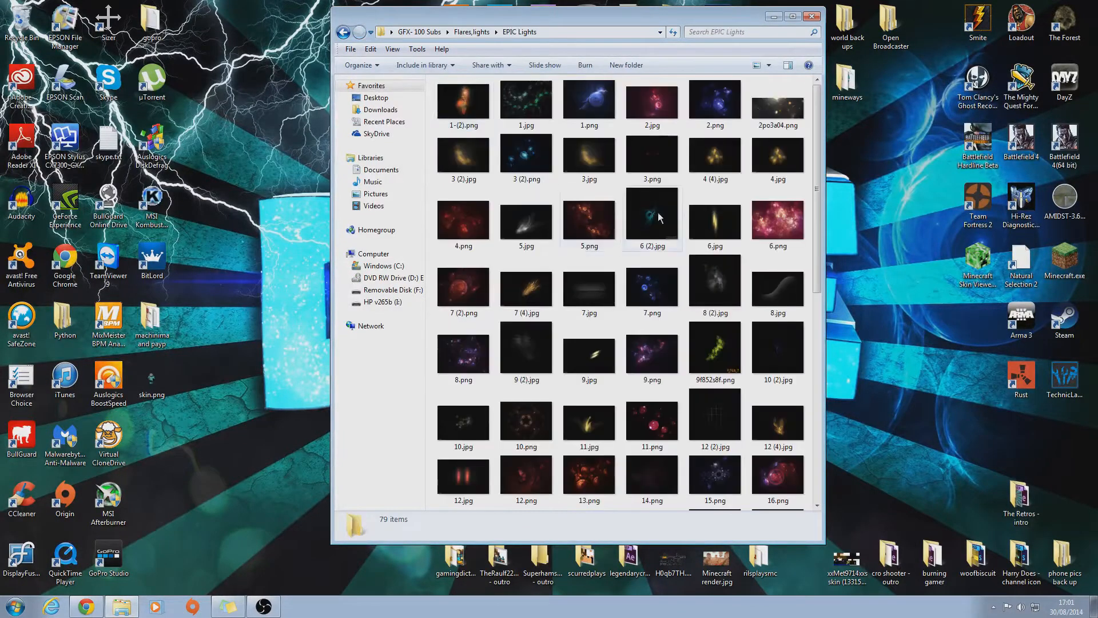
left_click(344, 32)
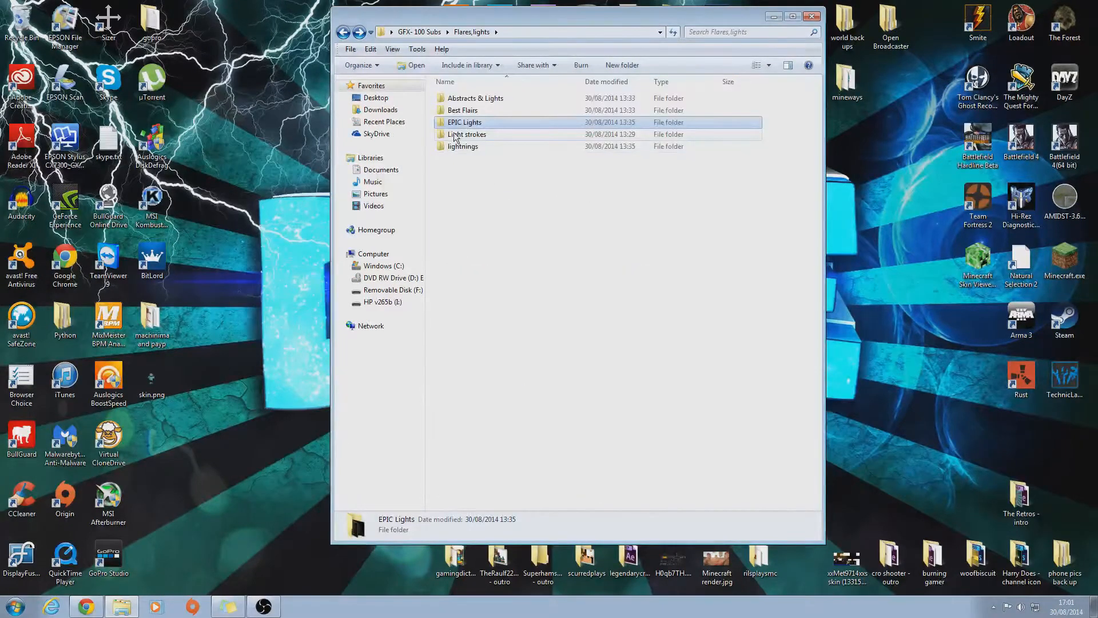
double_click(467, 133)
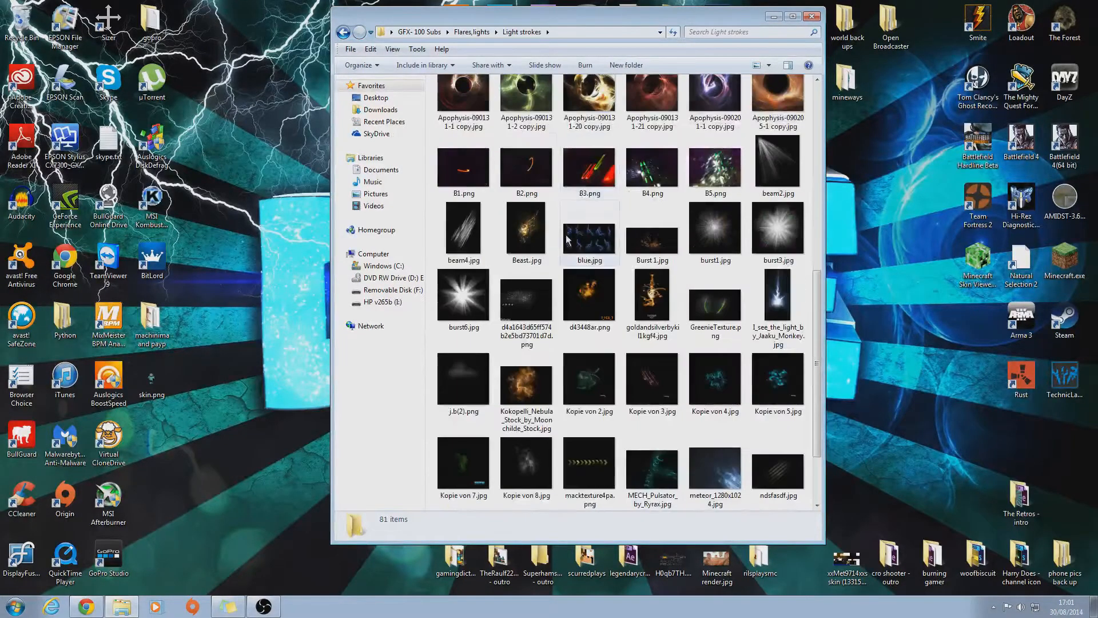
scroll("up", 3)
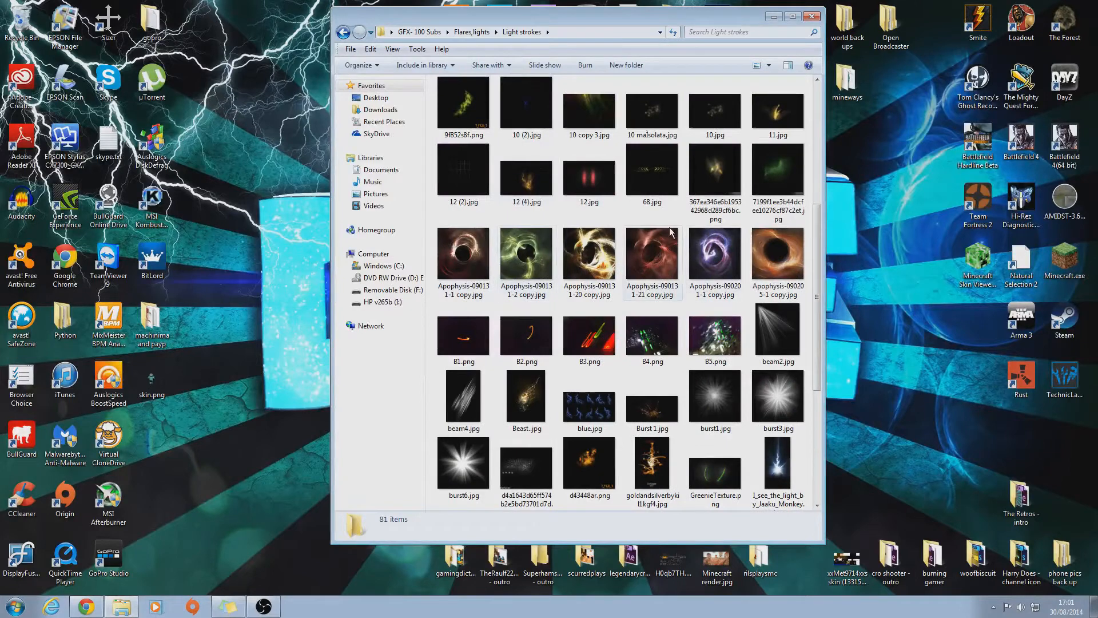
scroll("down", 3)
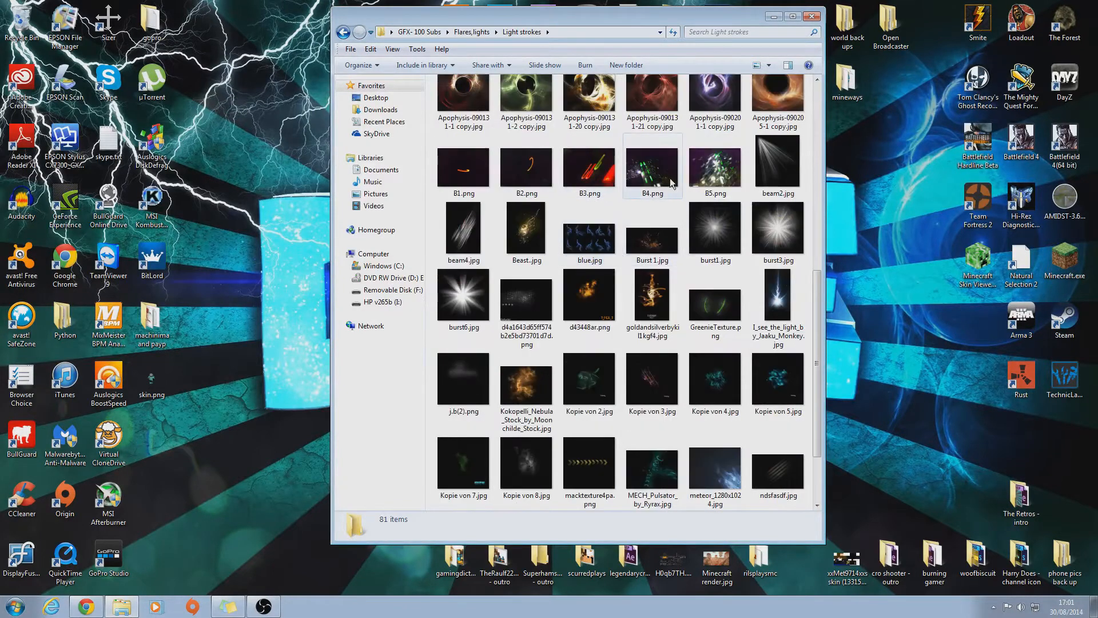
left_click(471, 31)
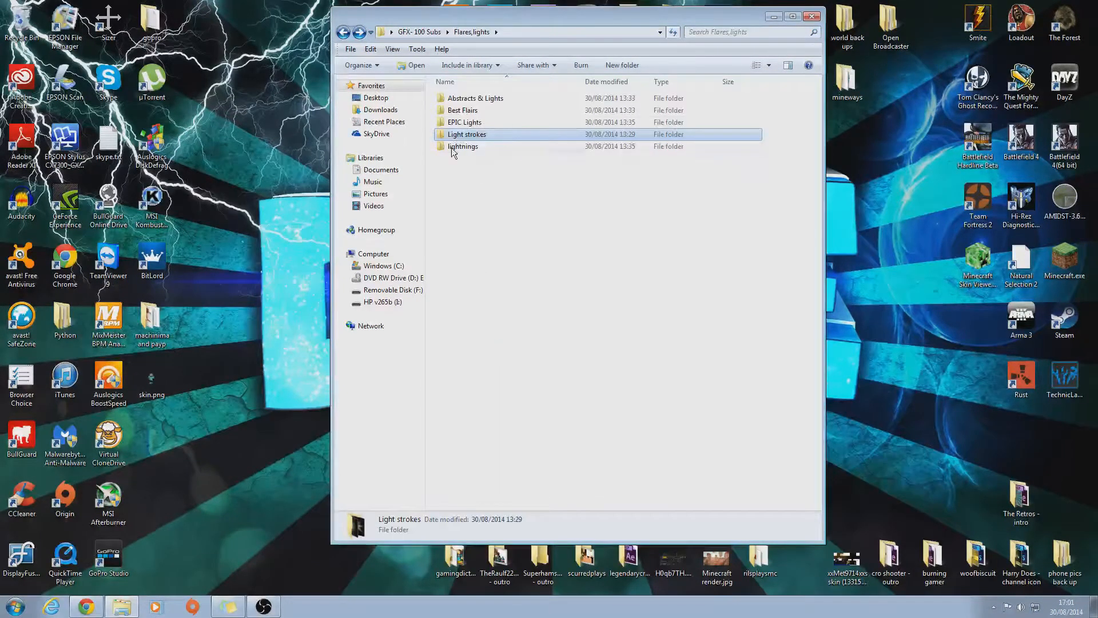
double_click(462, 145)
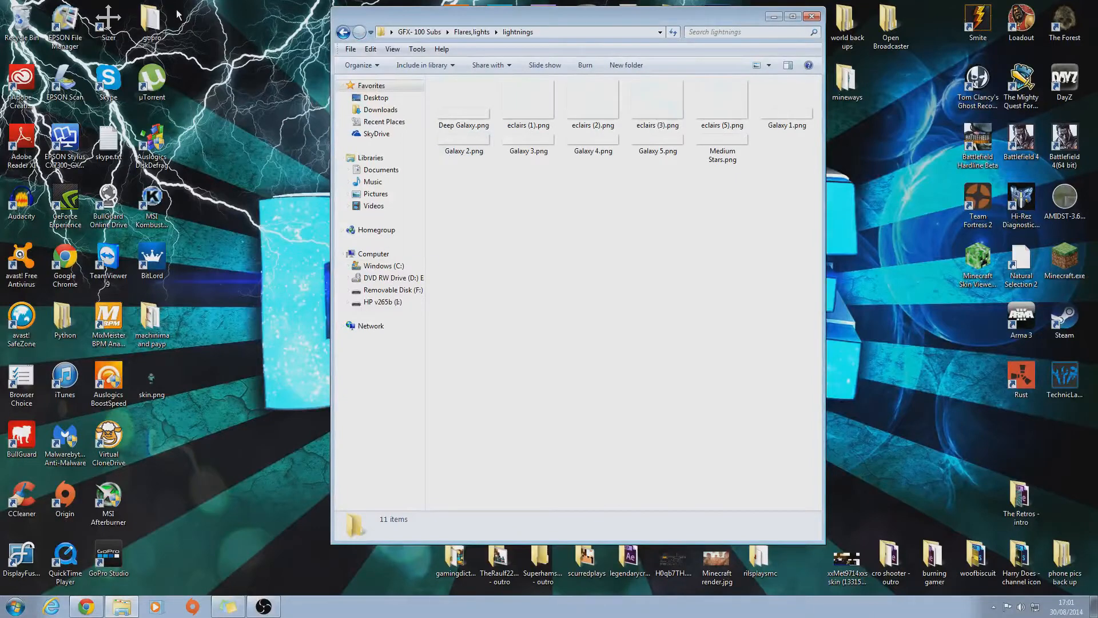
Preview eclairs (1).png in Photo Viewer and pan across the zoomed lightning image.
double_click(528, 98)
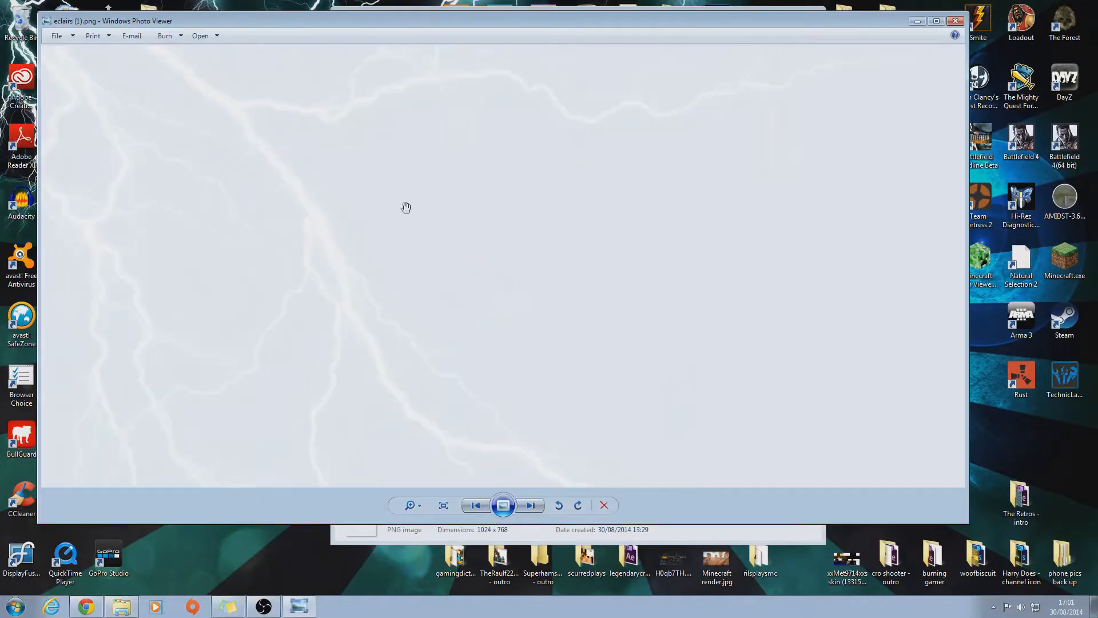
left_click_drag(406, 207, 275, 192)
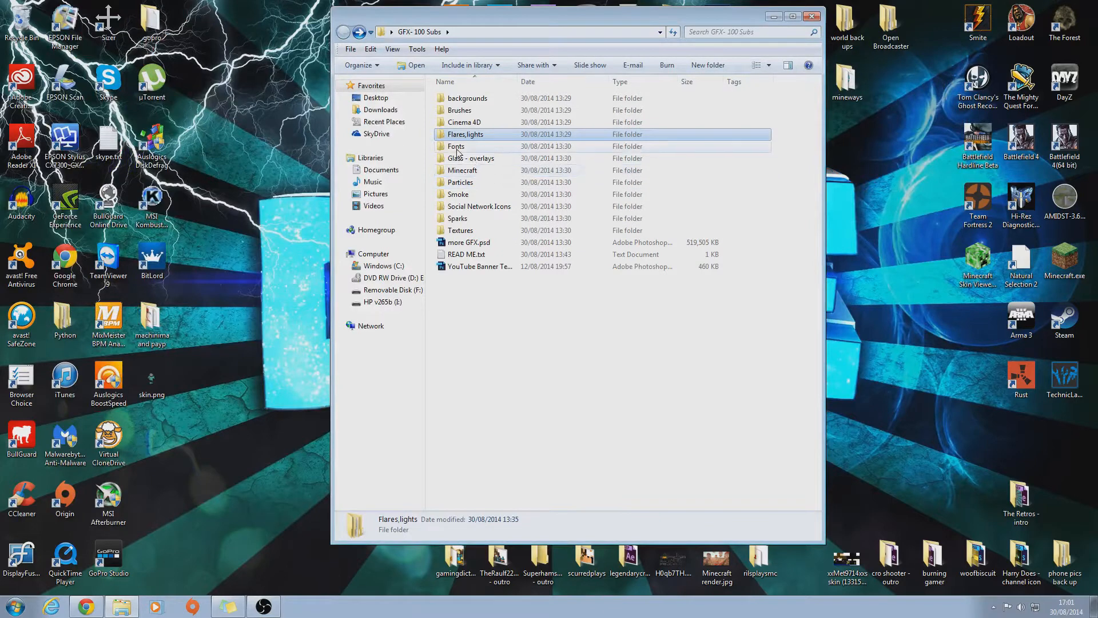
mouse_move(473, 151)
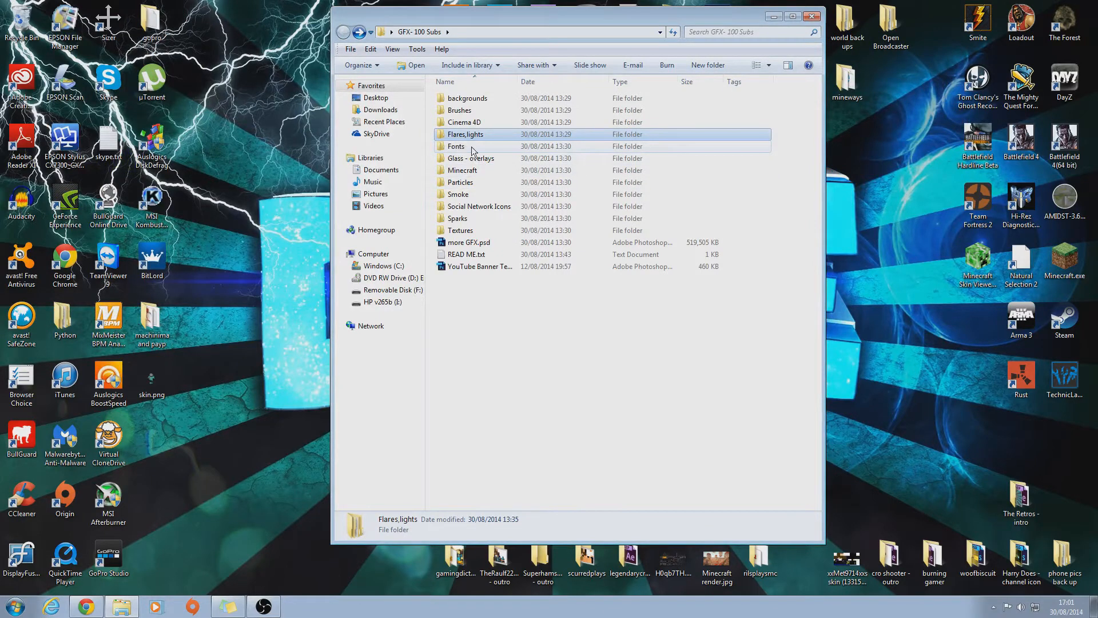
double_click(471, 159)
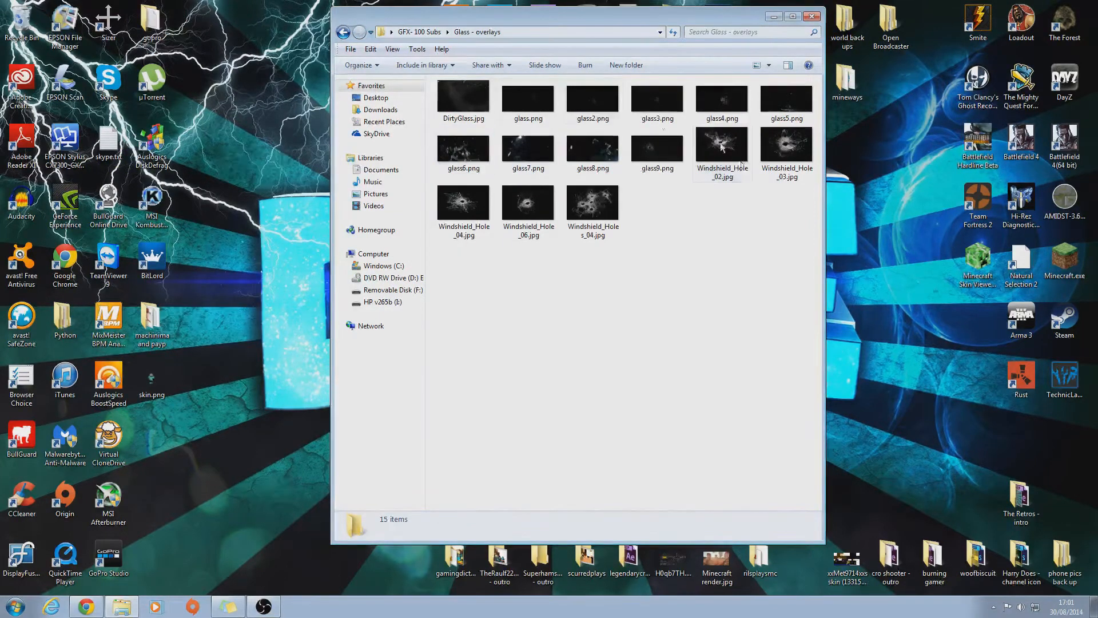
left_click(463, 97)
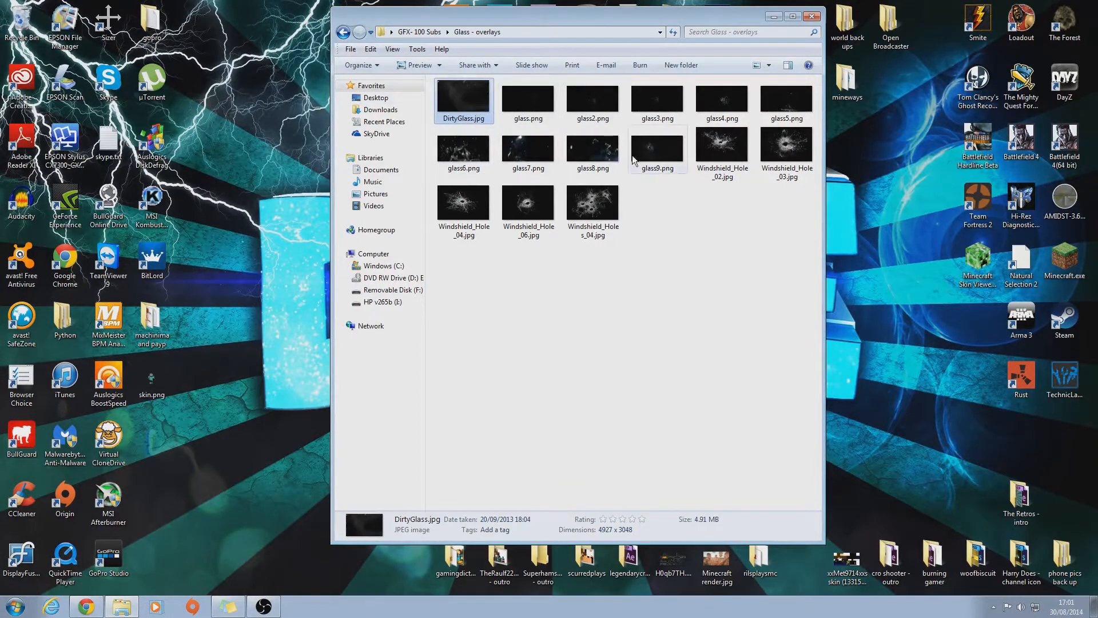
mouse_move(631, 275)
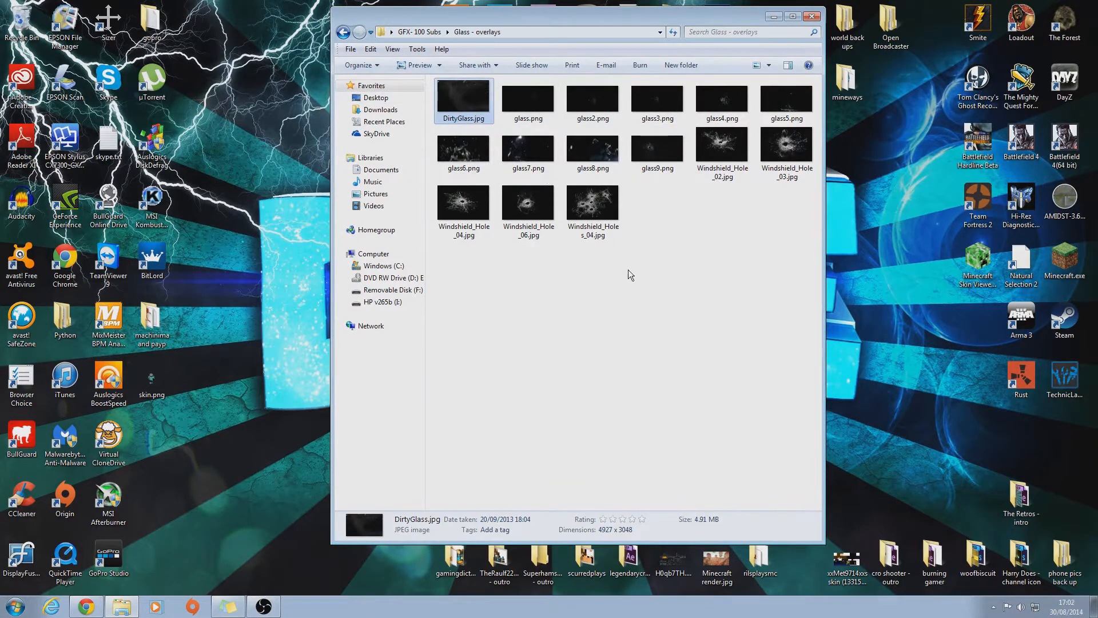
left_click(344, 31)
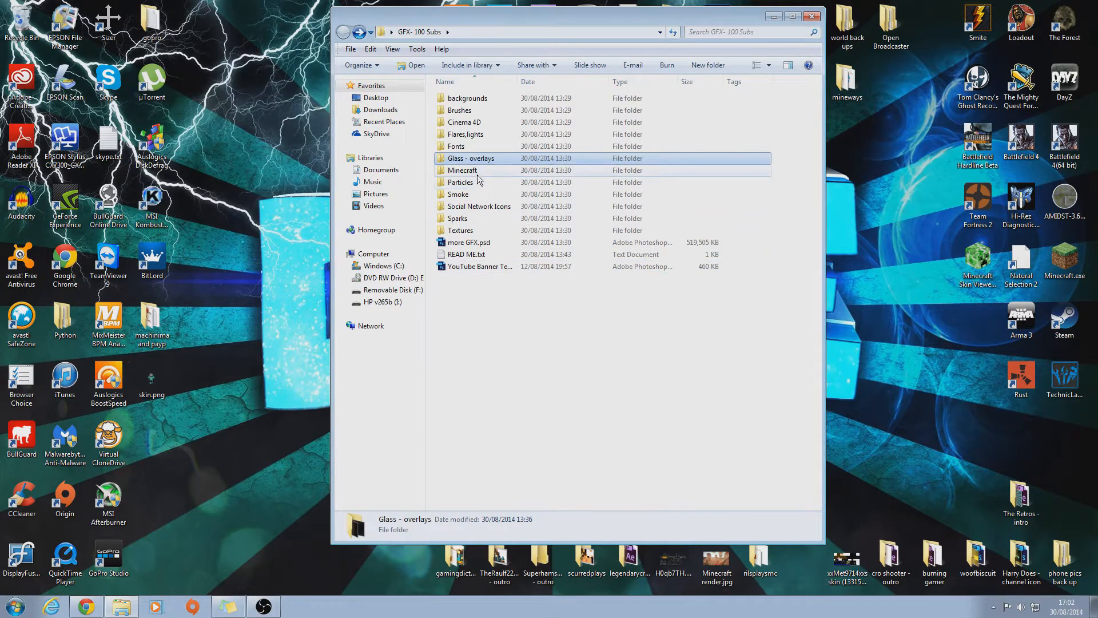
Open Minecraft, check blocks0100.png and maxresdefault.jpg, and briefly preview sword0100.png.
double_click(463, 171)
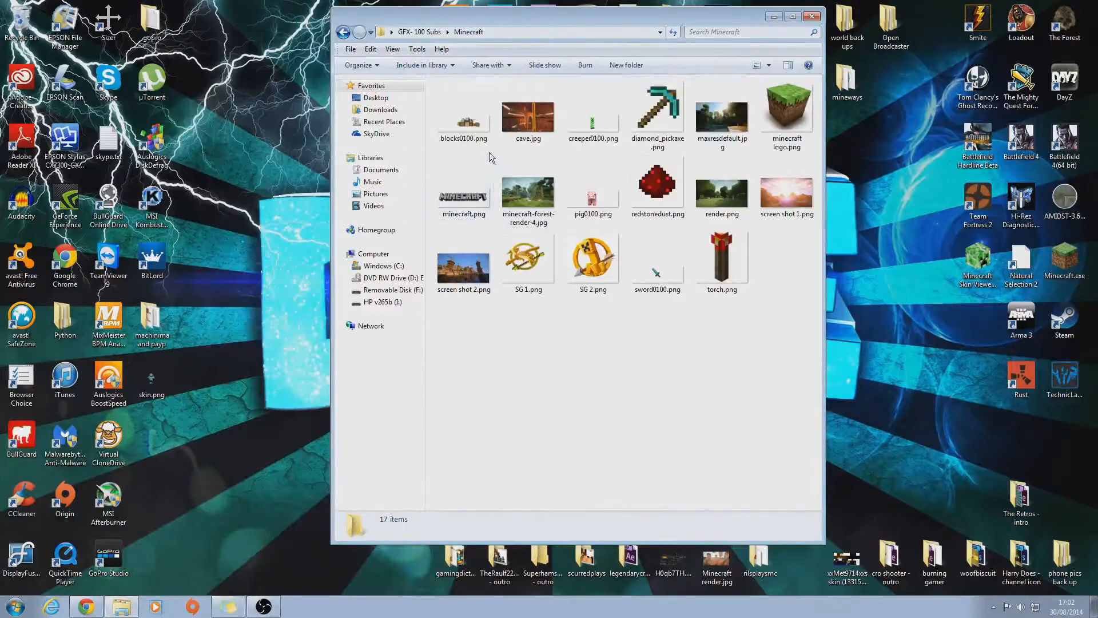
double_click(462, 113)
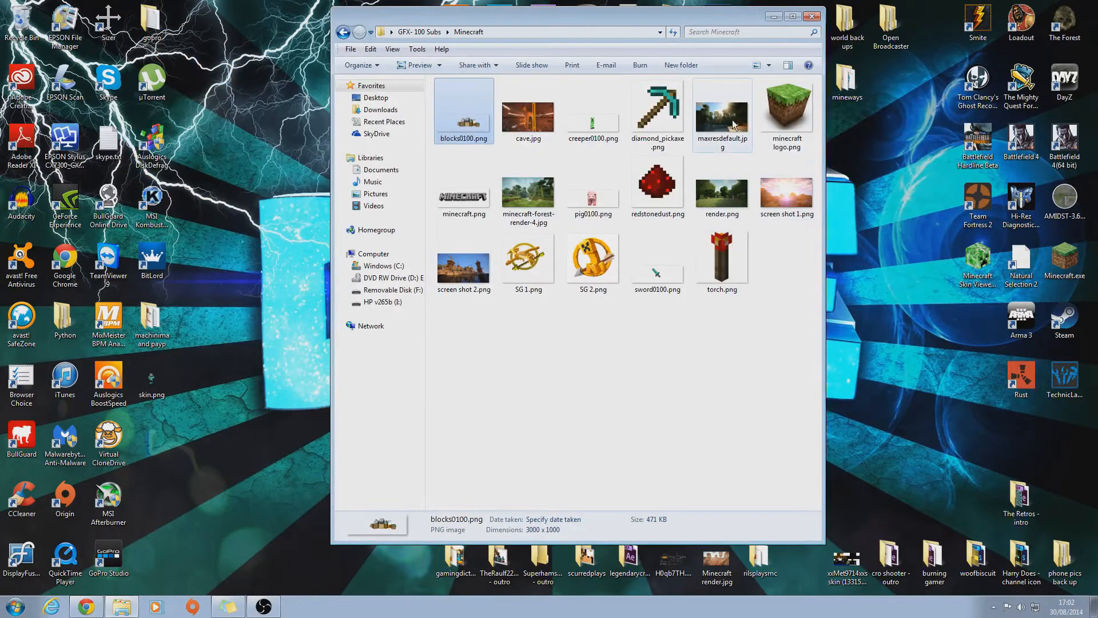
double_click(722, 109)
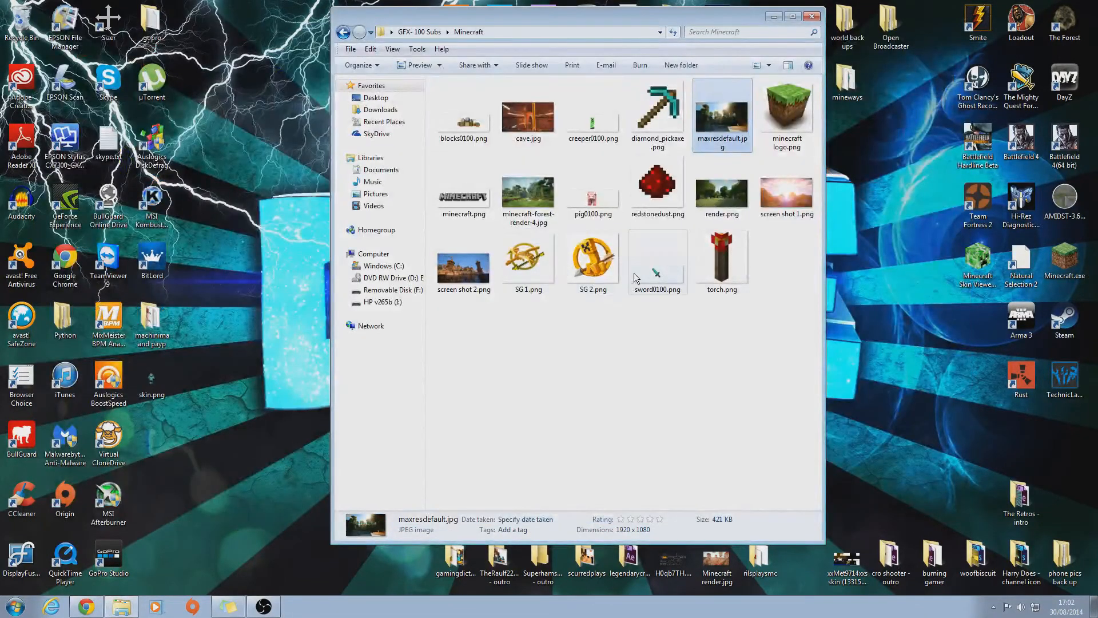
double_click(657, 256)
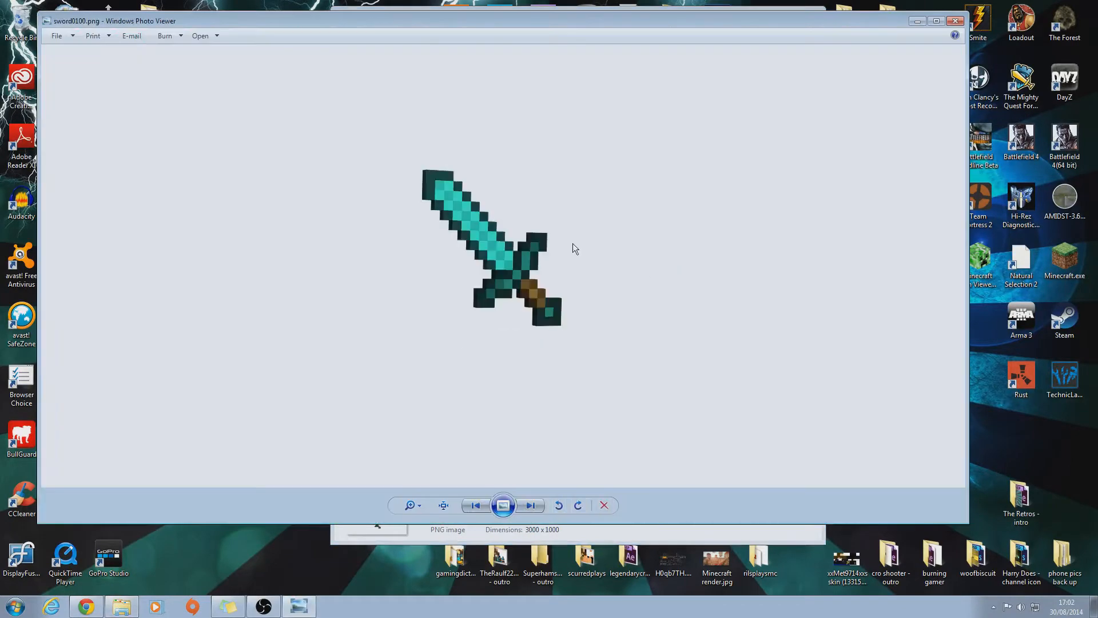
left_click(955, 20)
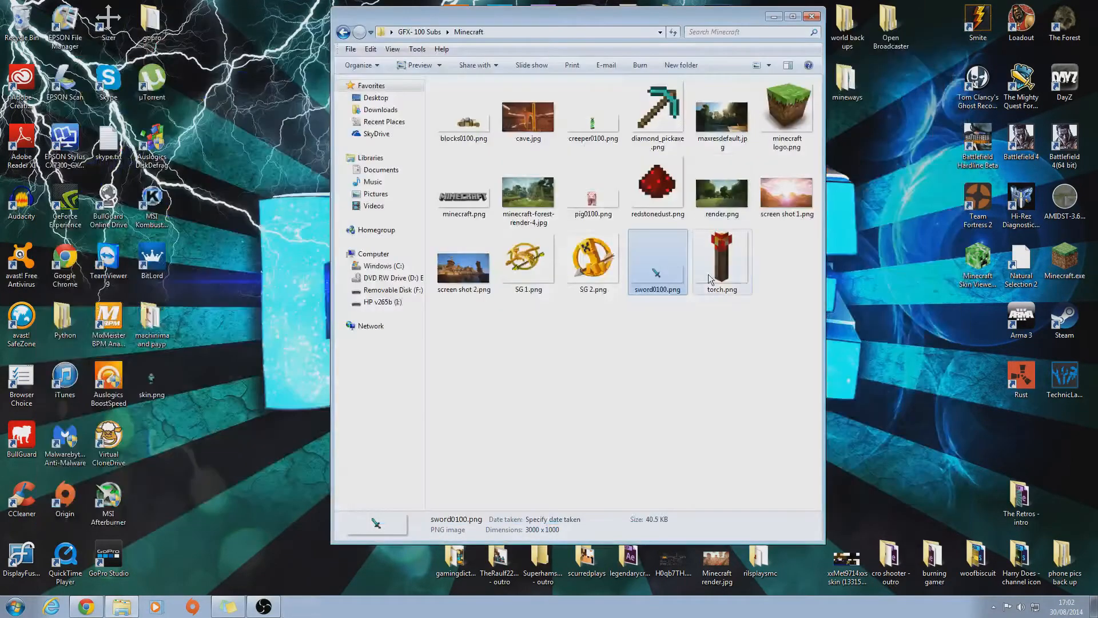
Check diamond_pickaxe.png and creeper0100.png, then preview minecraft logo.png.
left_click(657, 112)
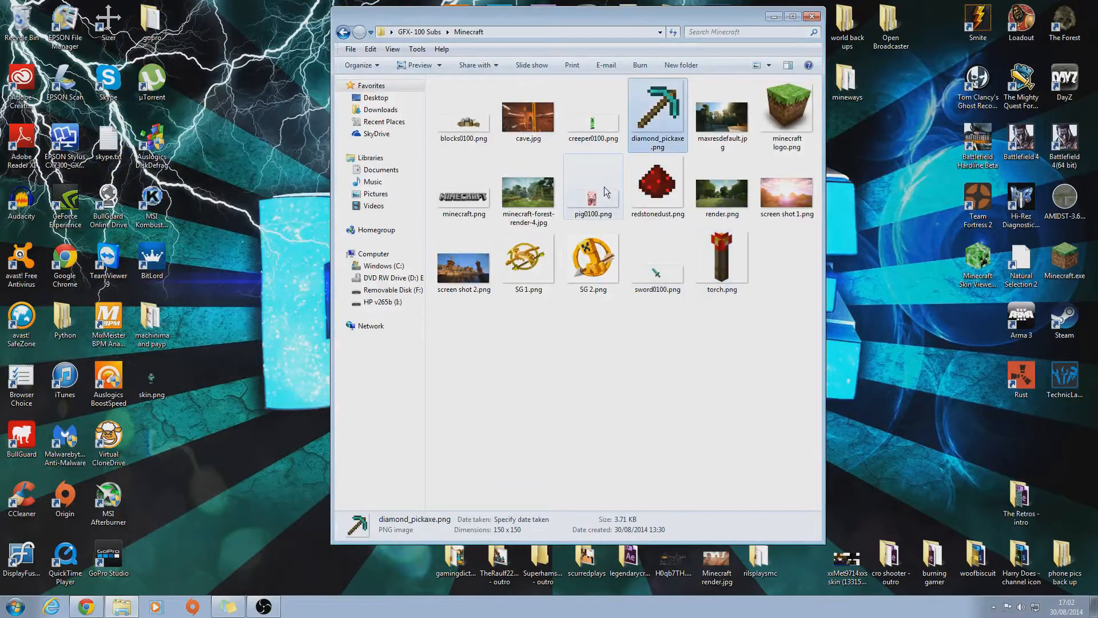
left_click(592, 112)
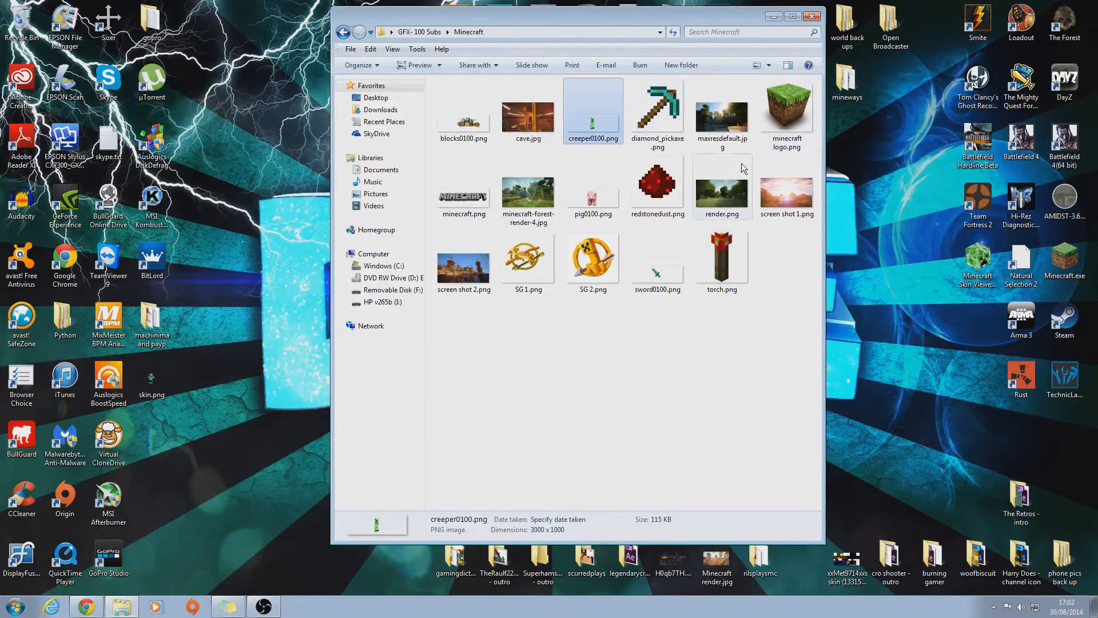
double_click(786, 110)
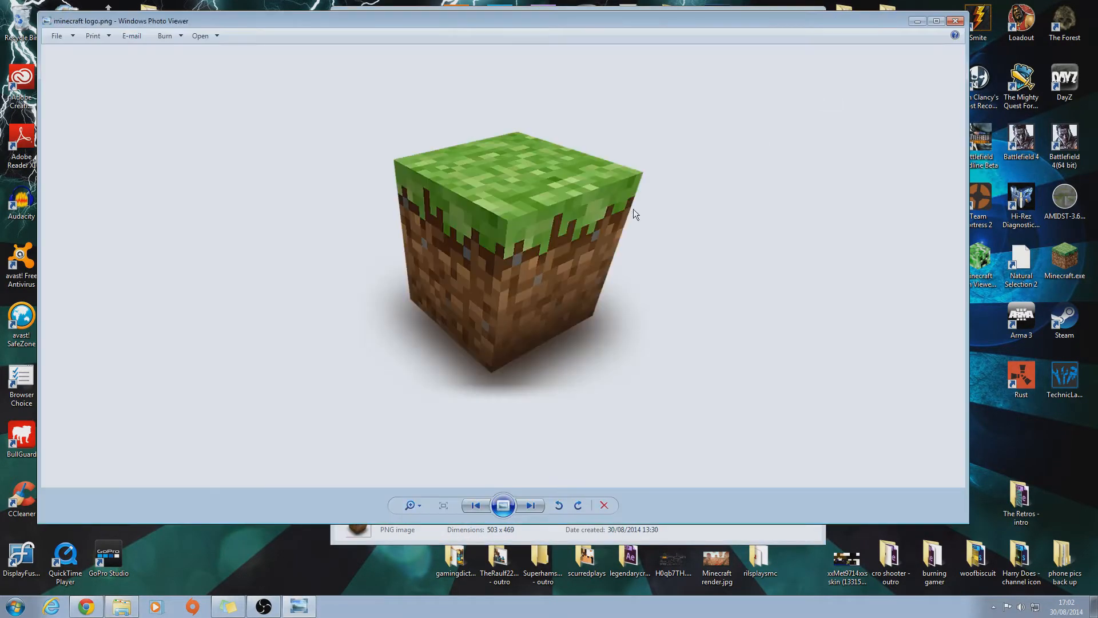
mouse_move(520, 138)
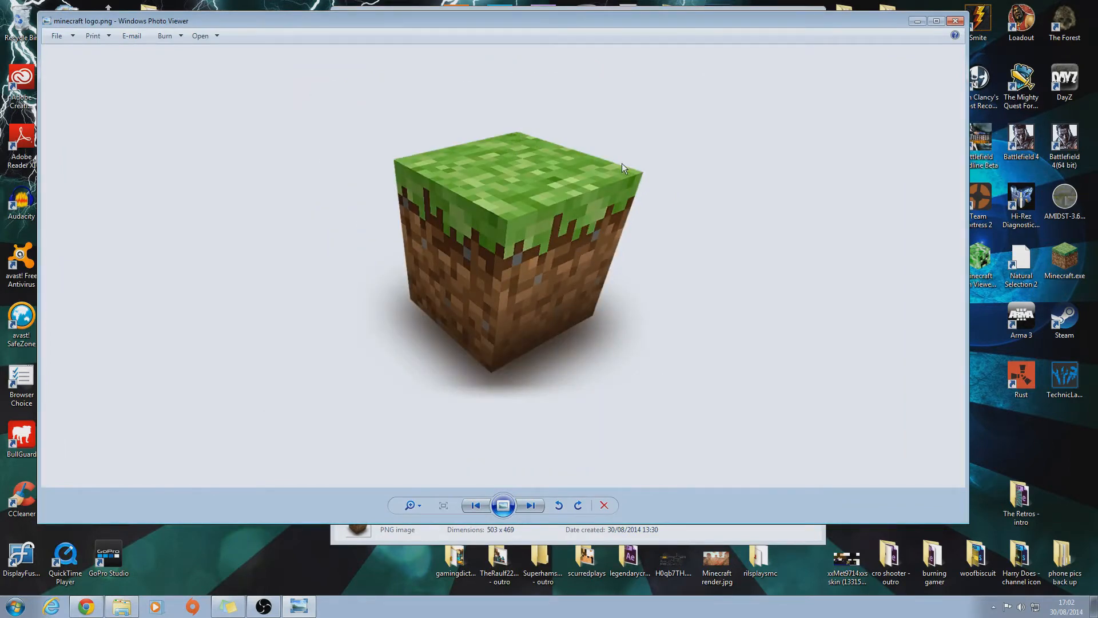
mouse_move(811, 97)
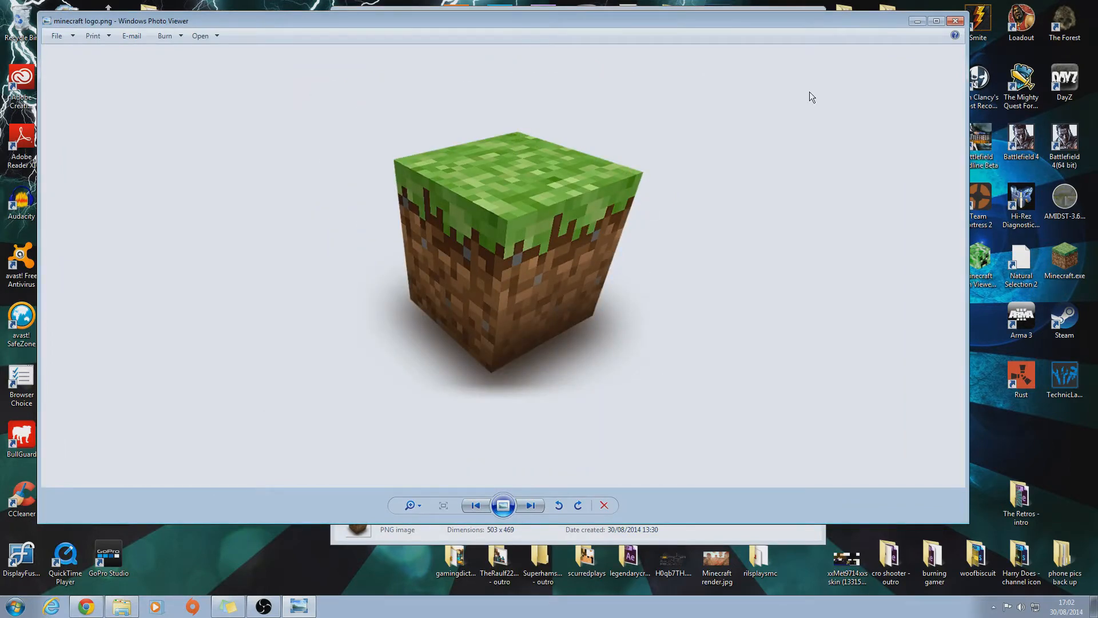
Close the logo preview, then view smoke image Untitled-1.png fitted to window, then stream2.png.
left_click(530, 505)
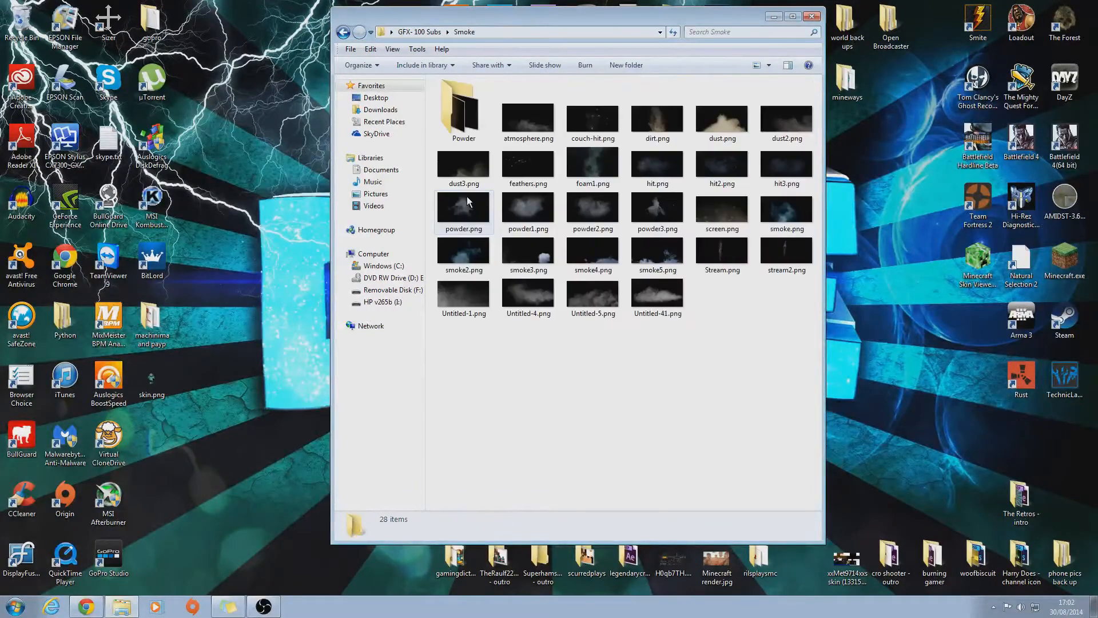
mouse_move(474, 287)
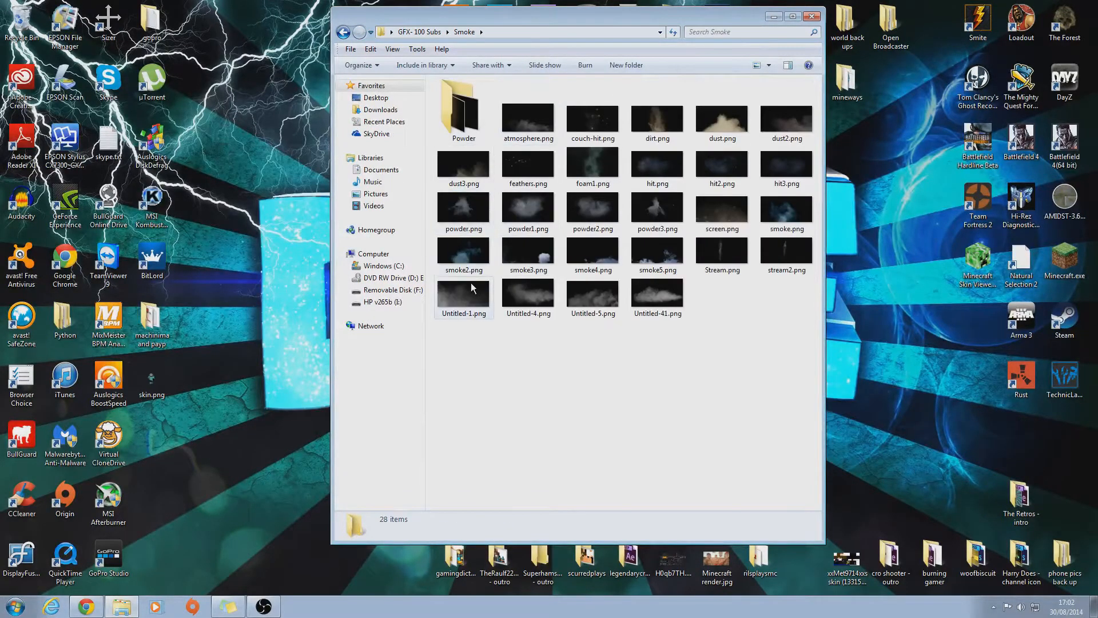
double_click(463, 288)
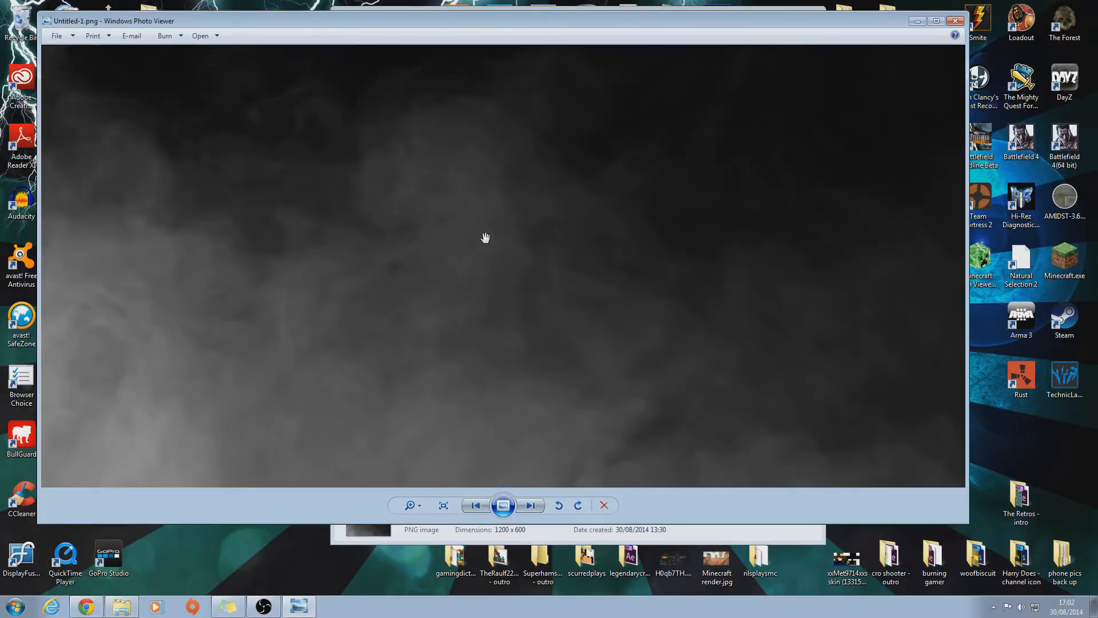
left_click(443, 505)
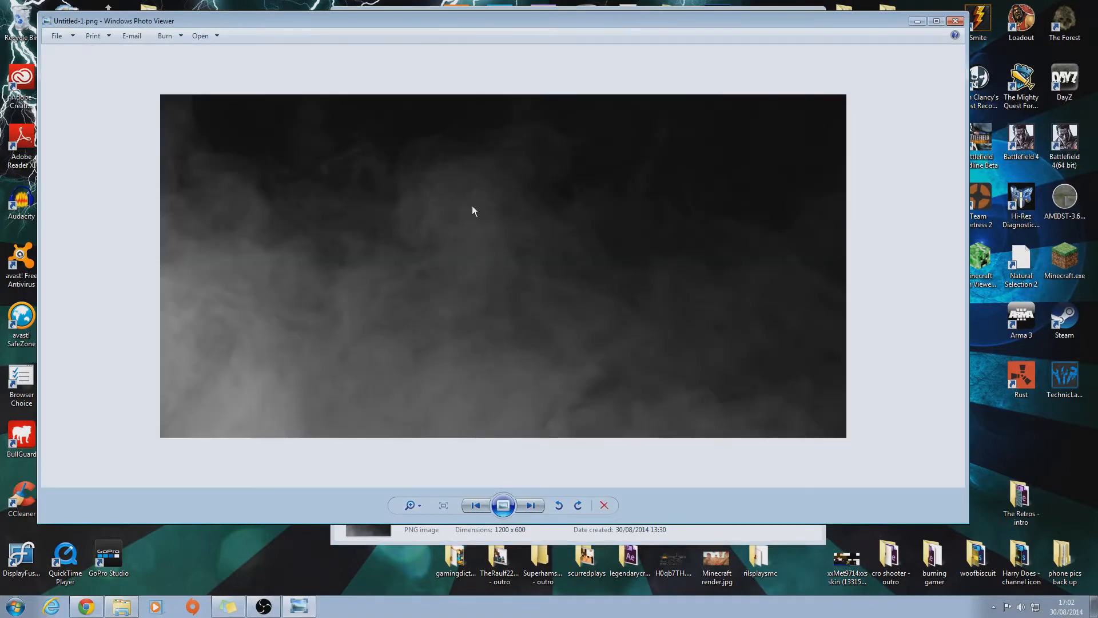
left_click(530, 505)
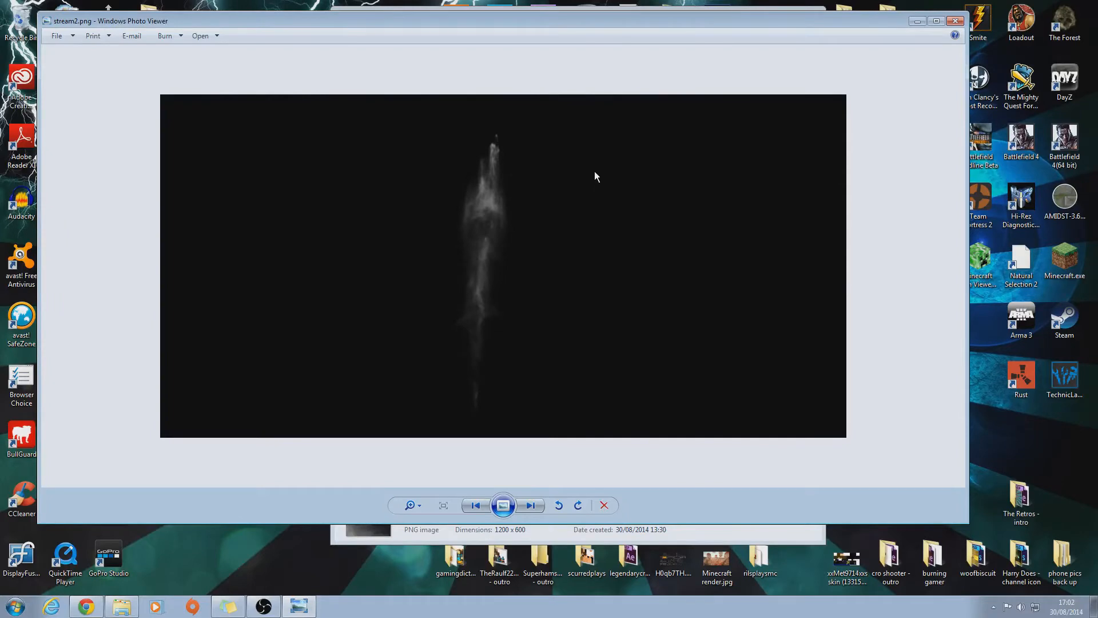
mouse_move(938, 77)
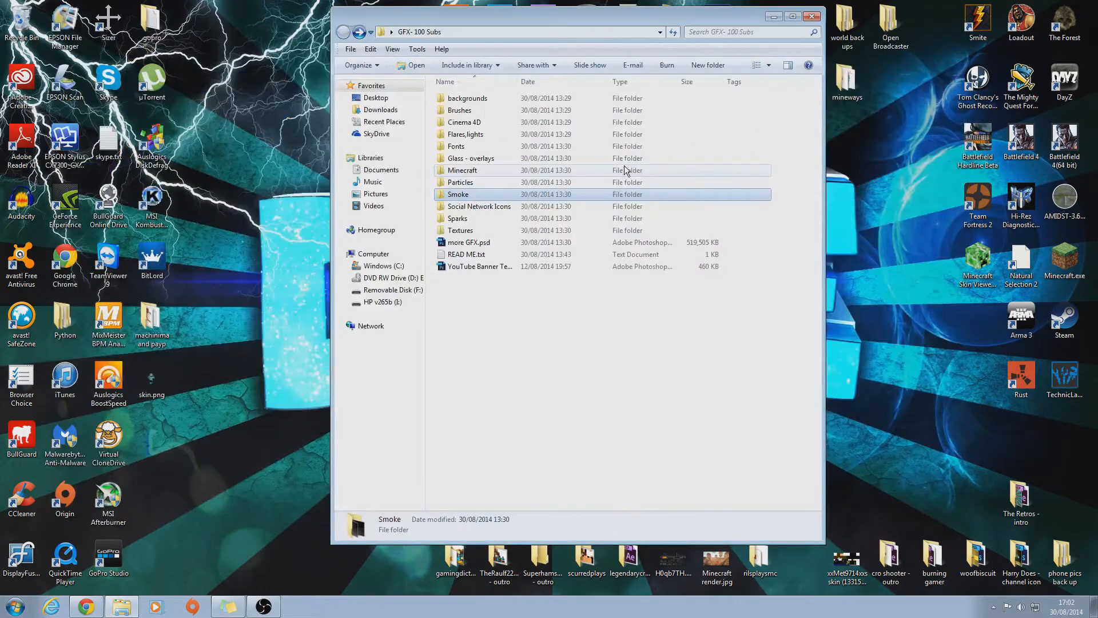
Open Social Network Icons and select the Facebook.png and Blogger box icons.
double_click(481, 206)
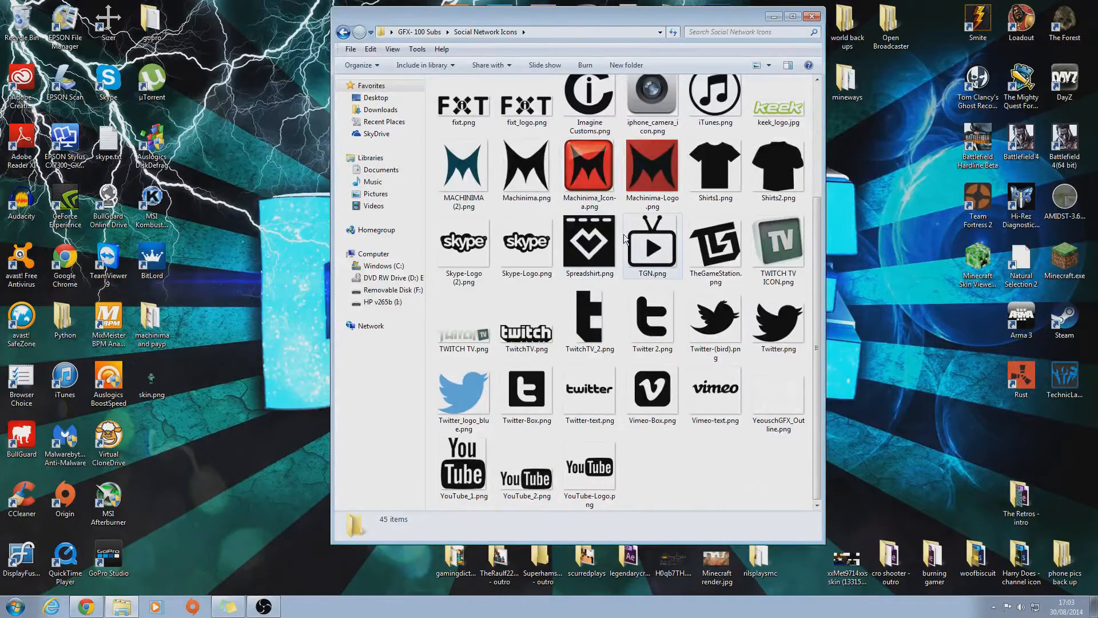
left_click(652, 179)
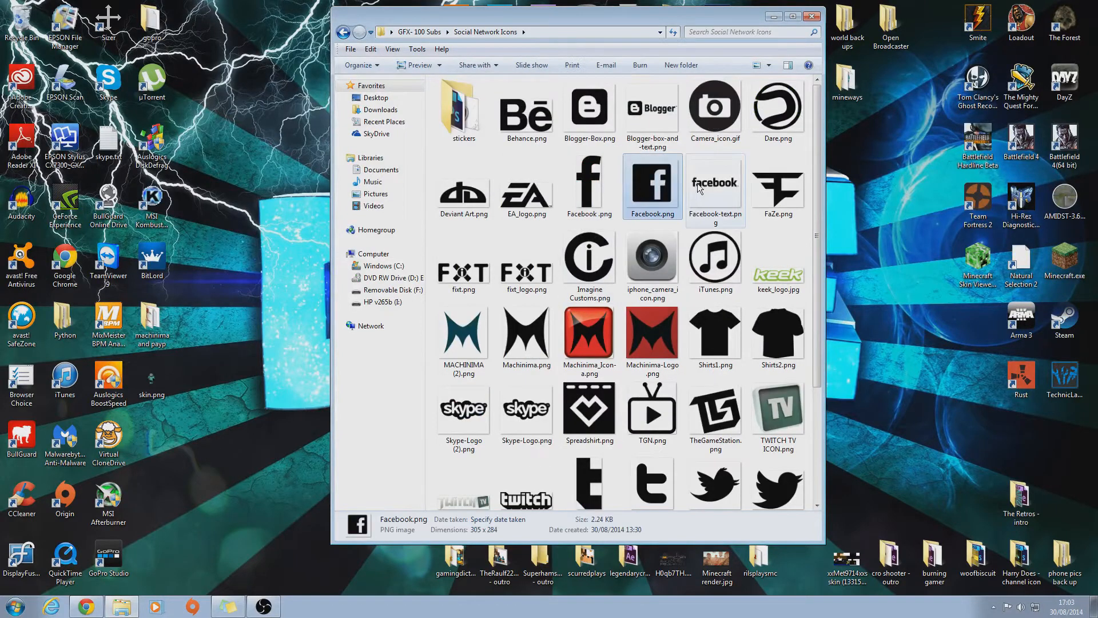
left_click(651, 111)
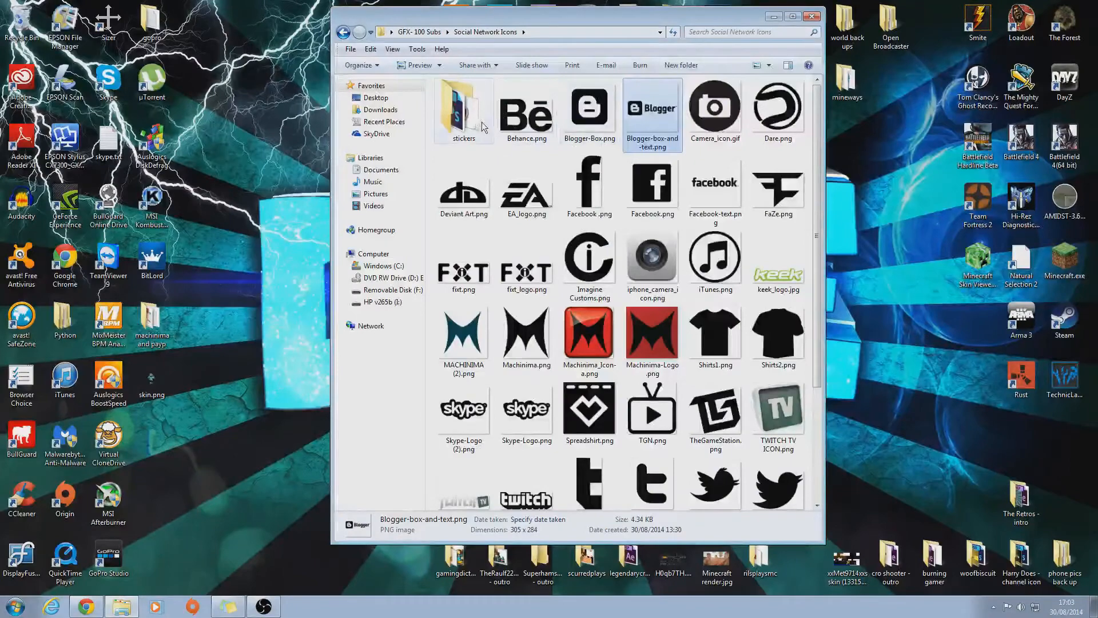
Preview a sticker image, close it, and return to GFX- 100 Subs.
double_click(464, 112)
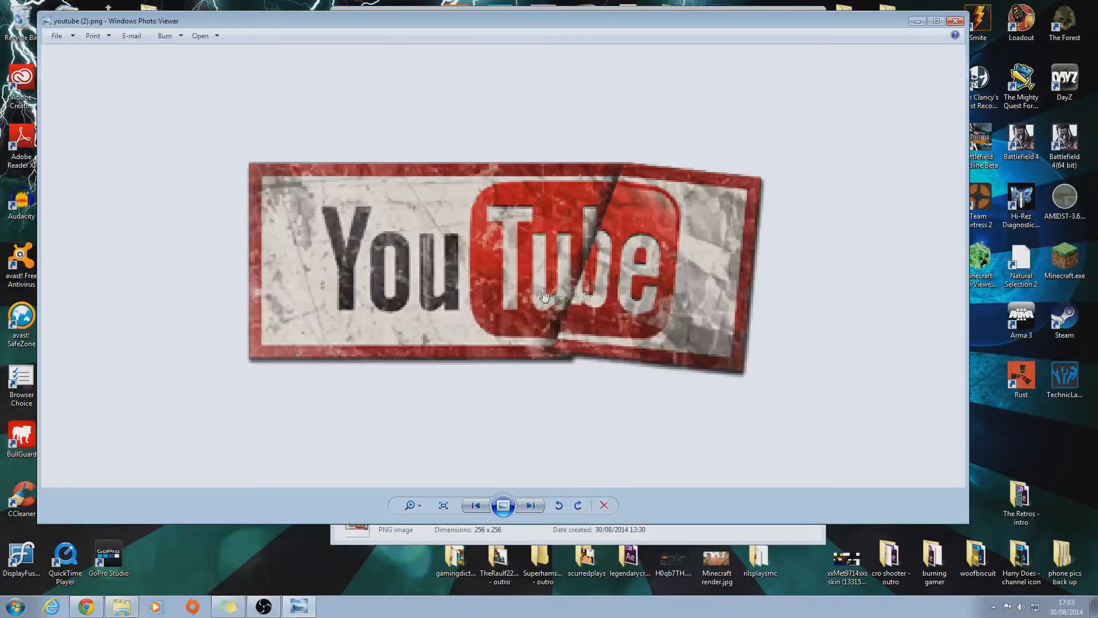
left_click(443, 506)
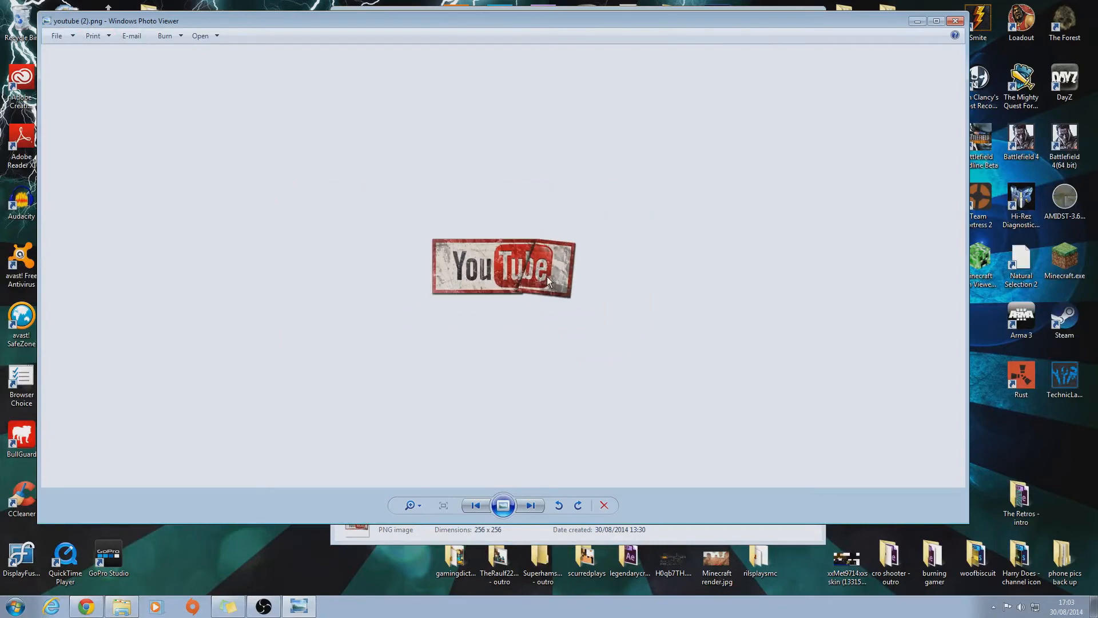
left_click(443, 505)
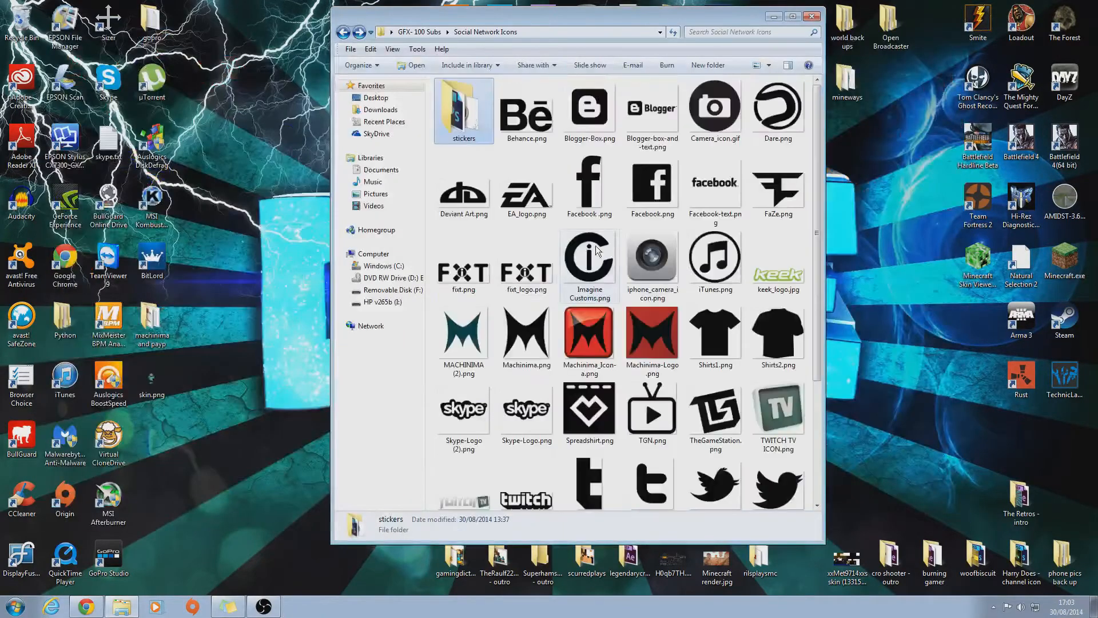
left_click(343, 32)
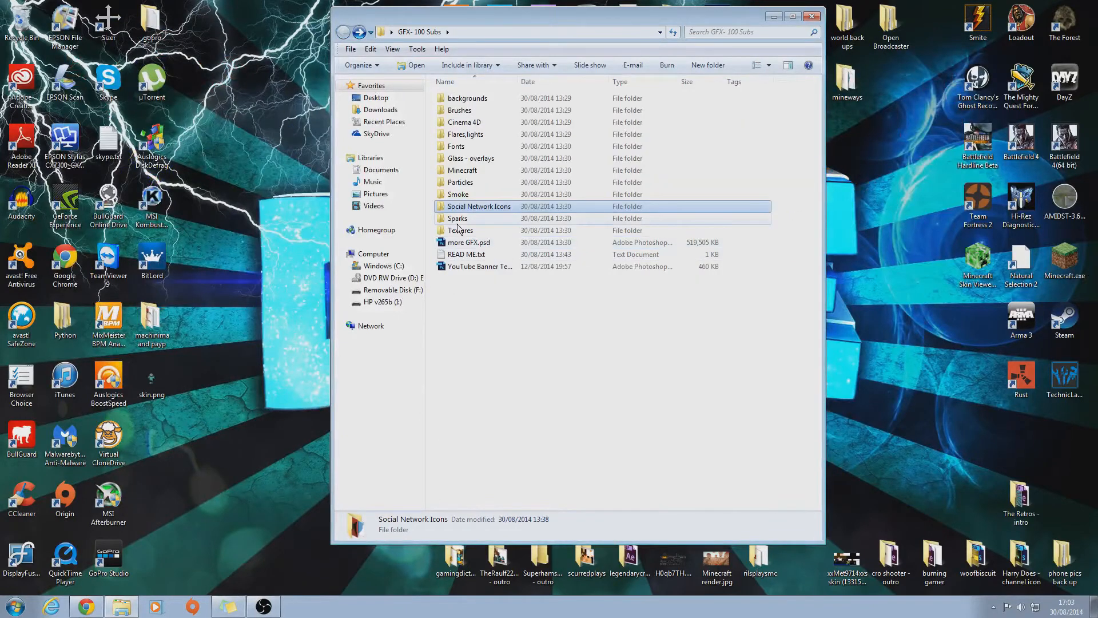
double_click(457, 218)
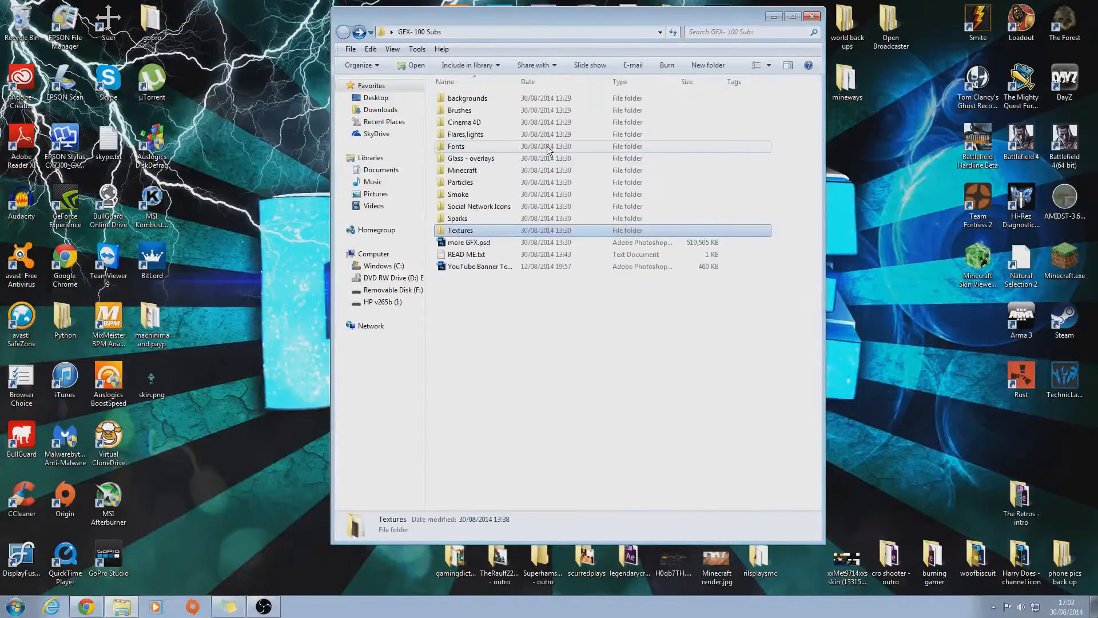
mouse_move(484, 243)
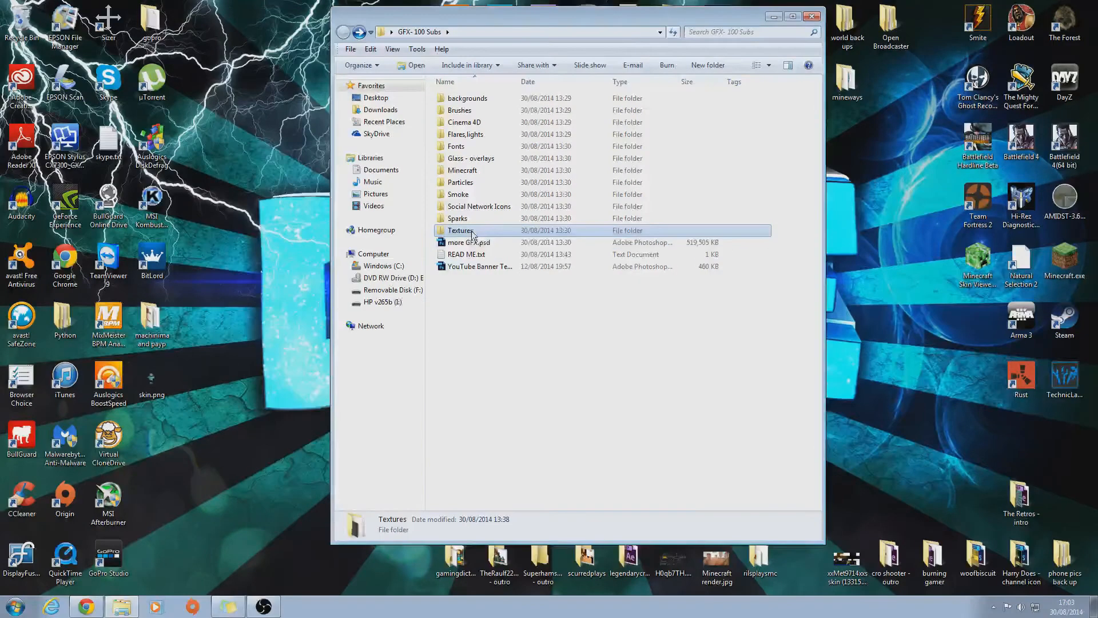
left_click(468, 243)
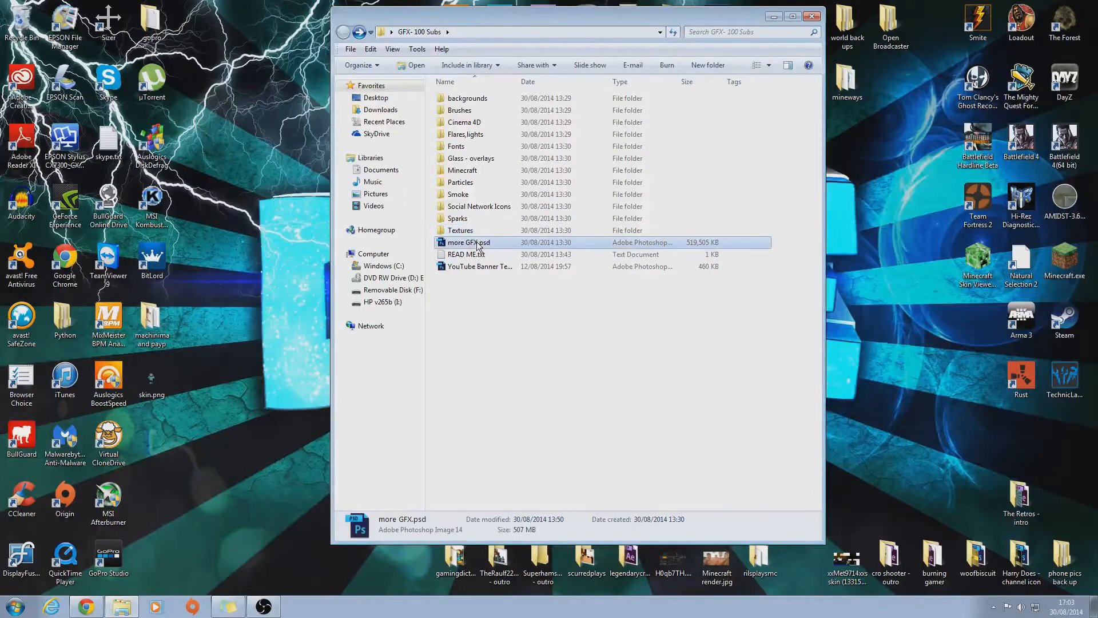
Open more GFX.psd and YouTube Banner Template .psd in Photoshop, dismissing the missing-font warning.
double_click(468, 241)
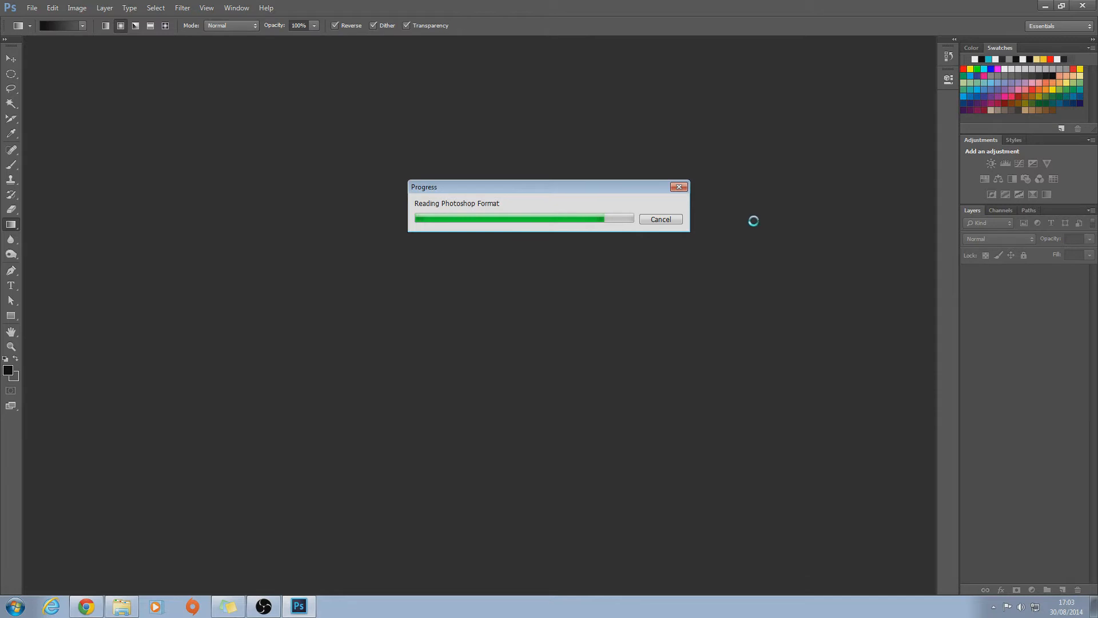
mouse_move(467, 209)
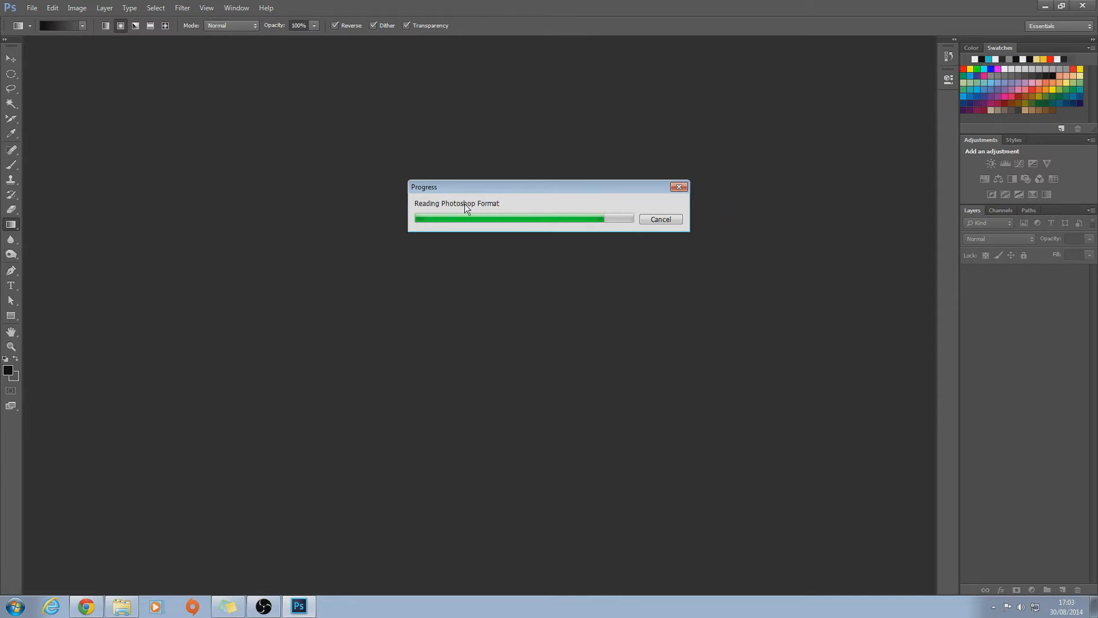
mouse_move(227, 596)
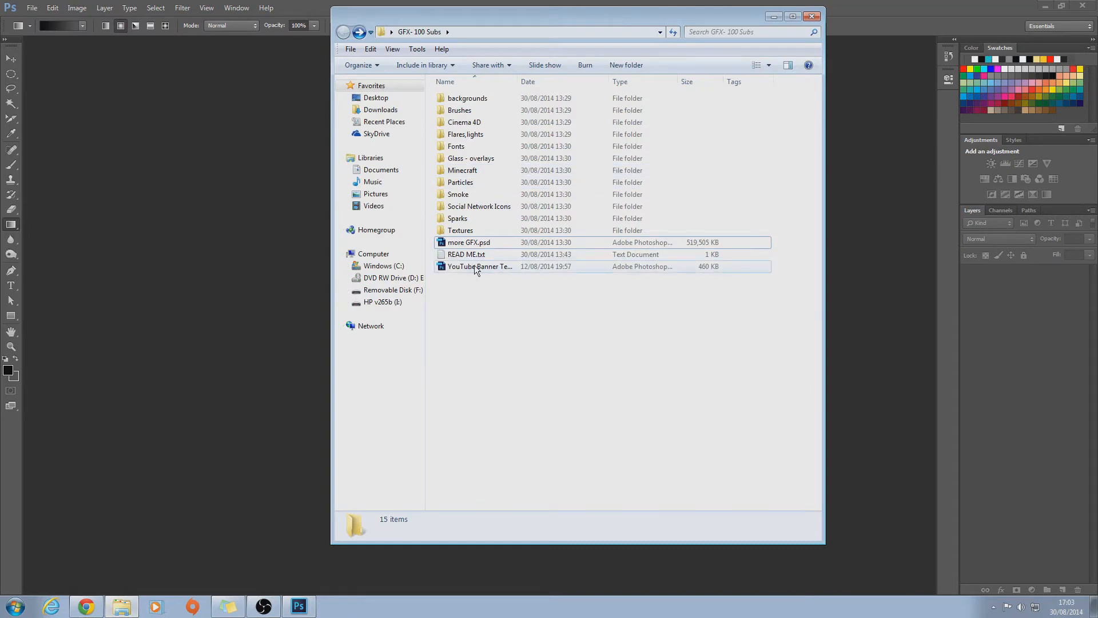
left_click(480, 266)
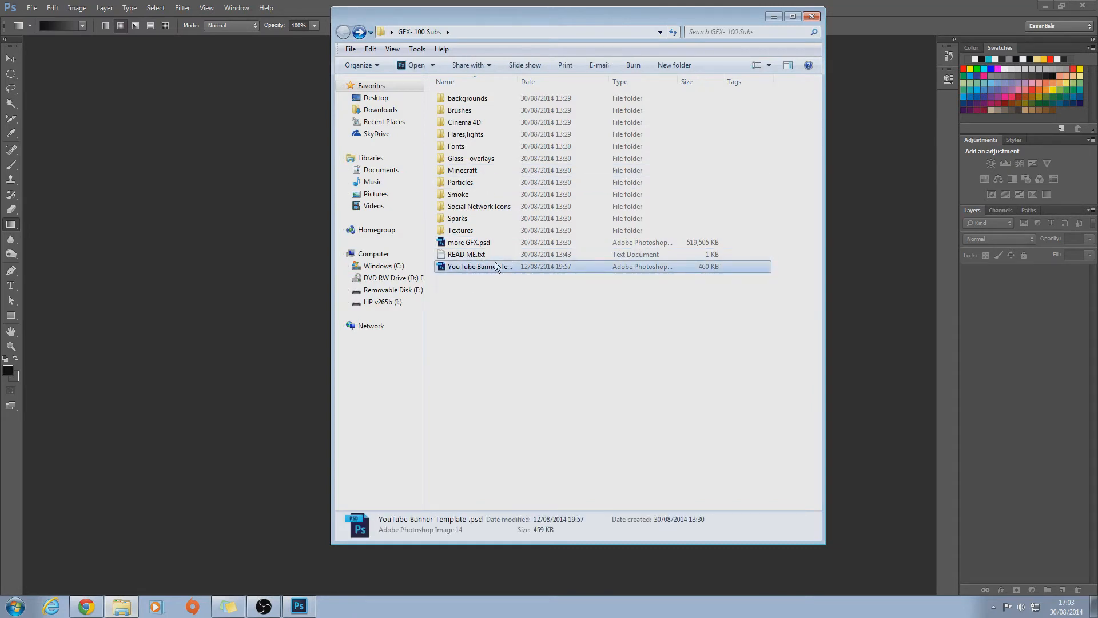
double_click(480, 266)
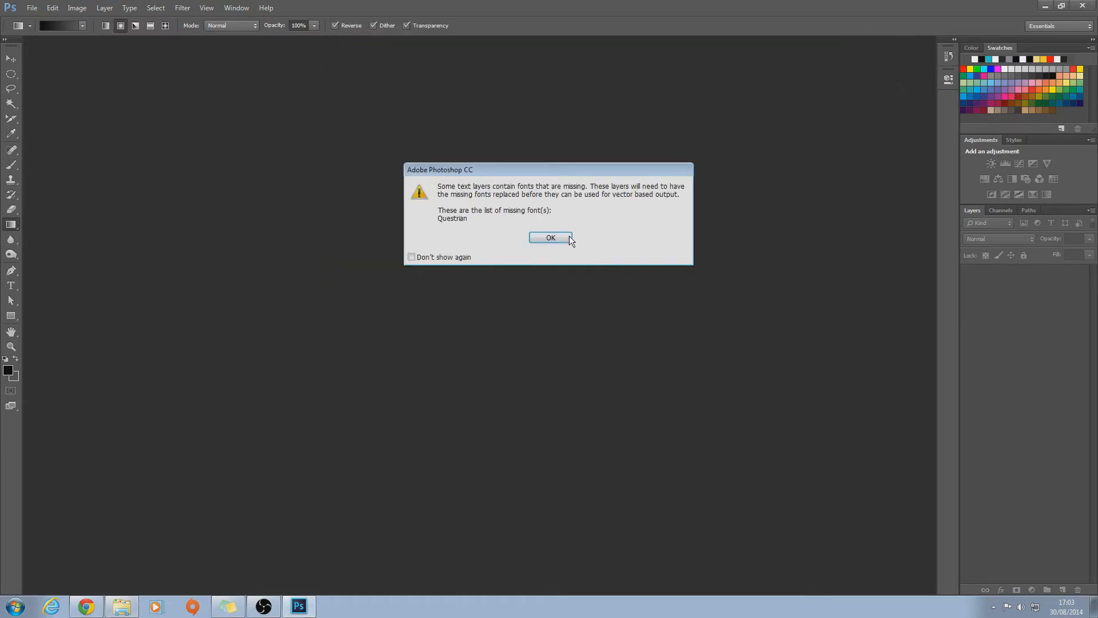
left_click(549, 238)
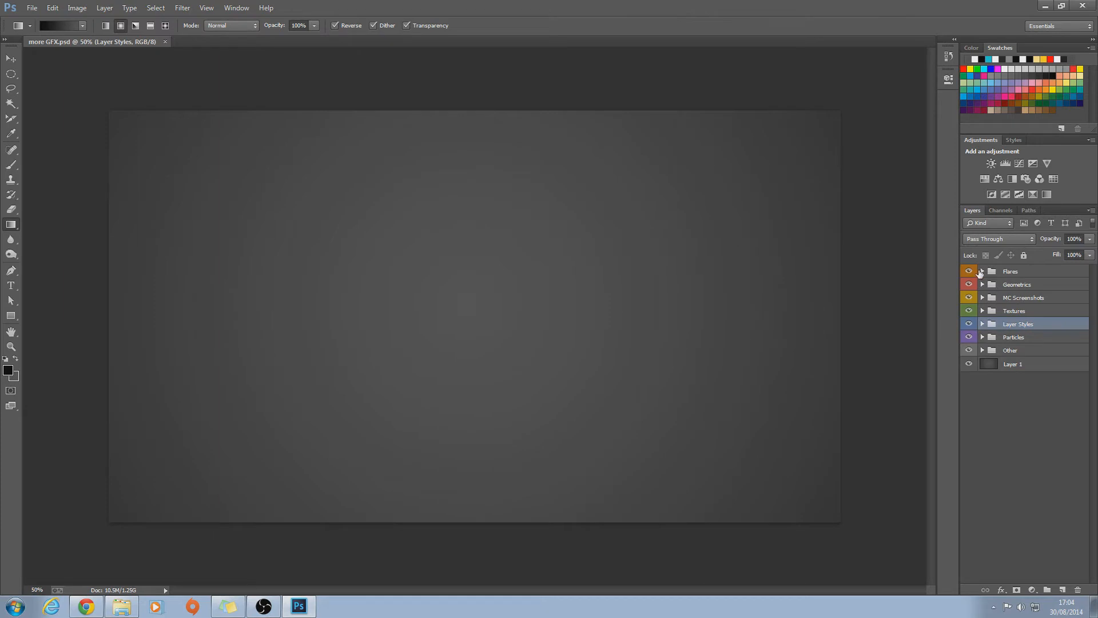
Expand Flares > Optical Flare Type 1 and turn on the OFT1 1 and OFT1 2 layers.
left_click(983, 271)
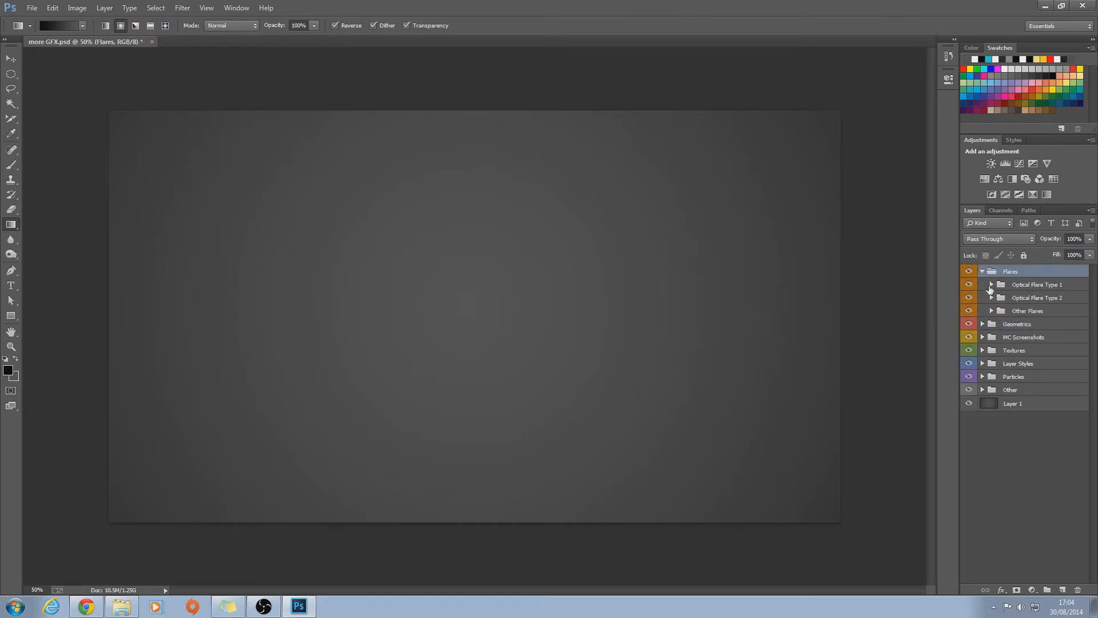
left_click(992, 285)
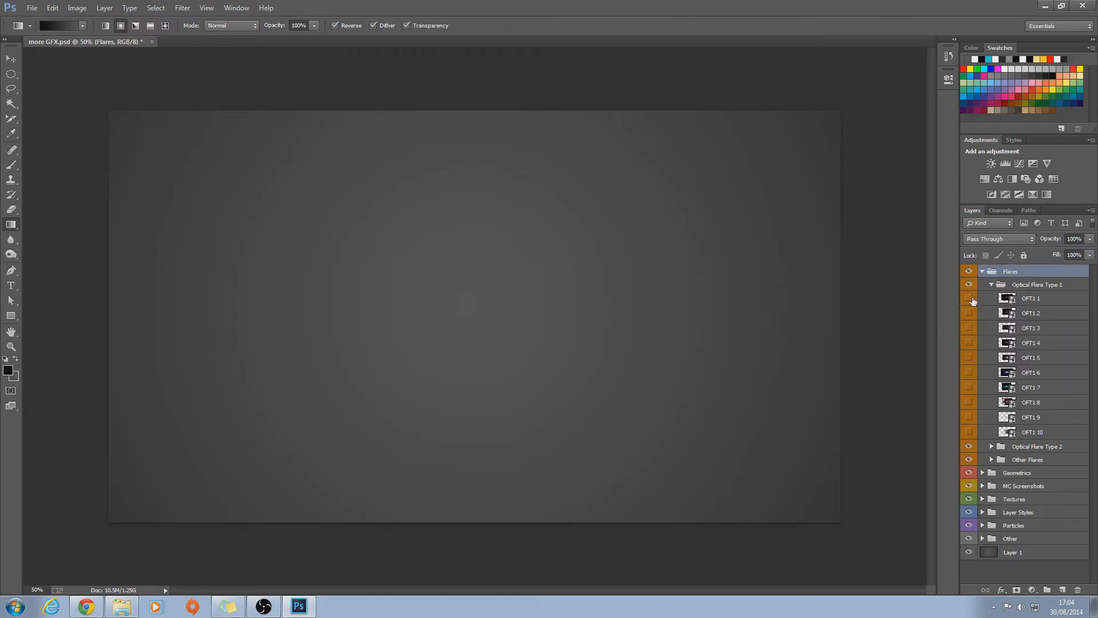
left_click(970, 328)
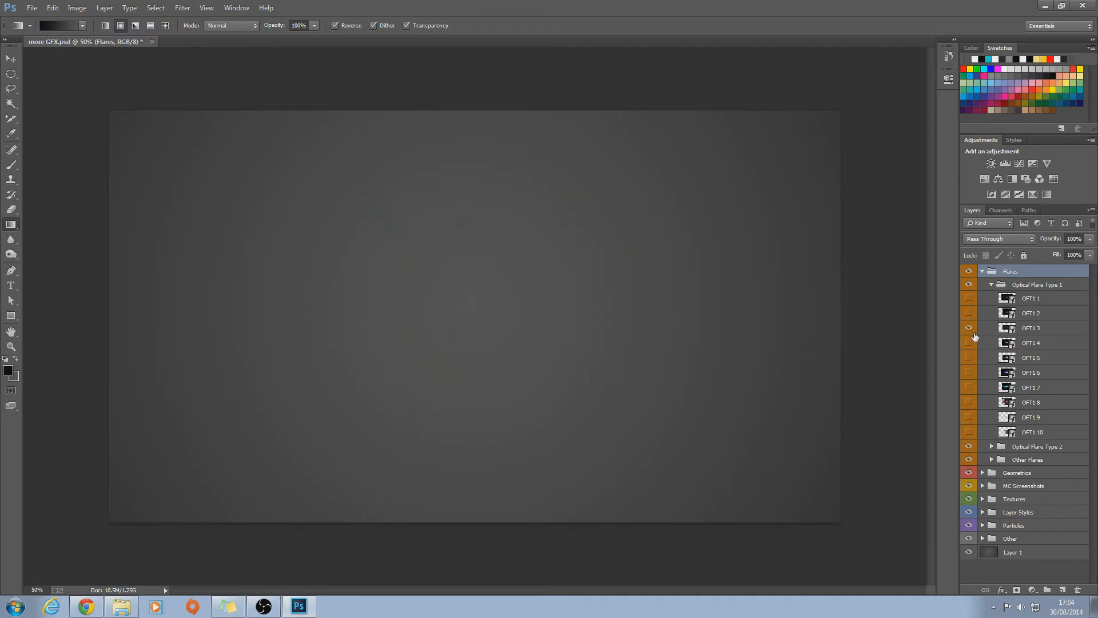
left_click(970, 297)
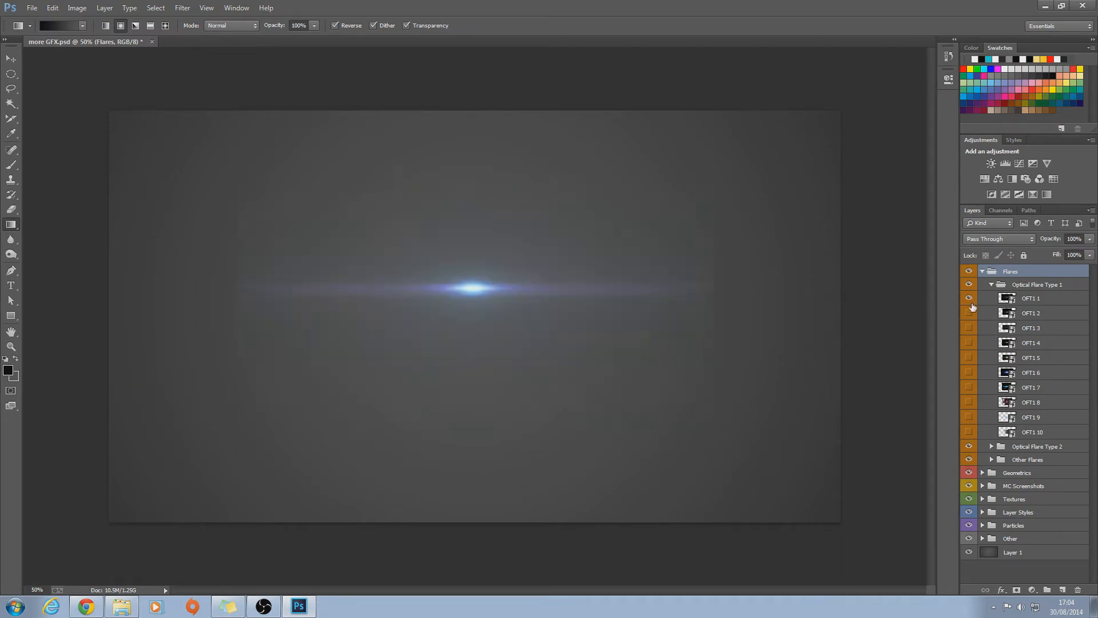
left_click(11, 59)
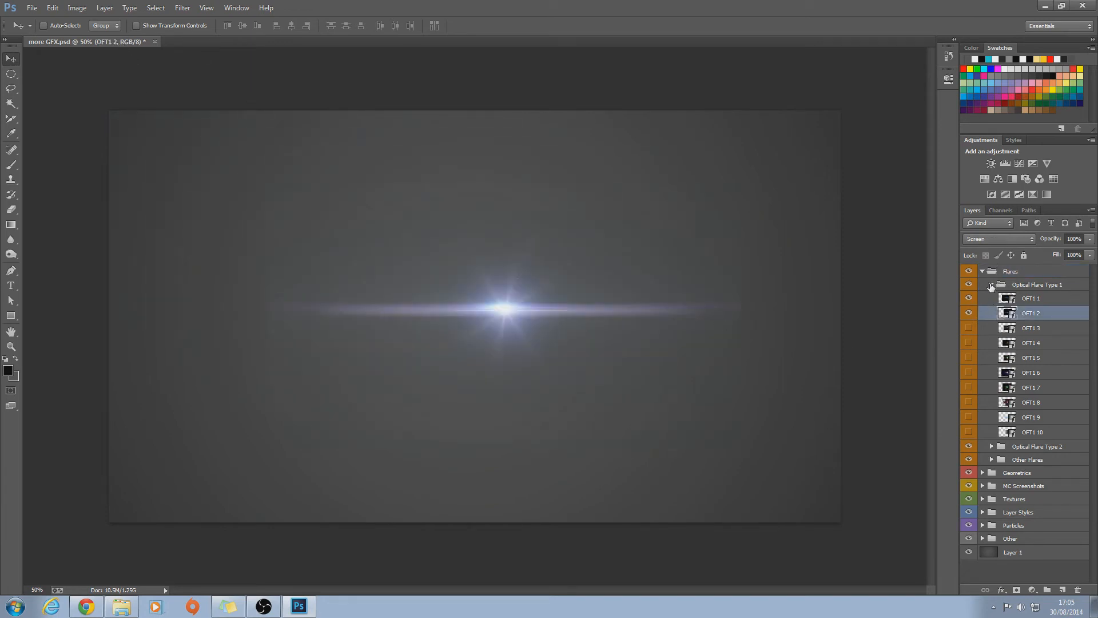
Collapse Flares, expand Geometrics > Triangles, and hide the whole Flares group.
left_click(982, 271)
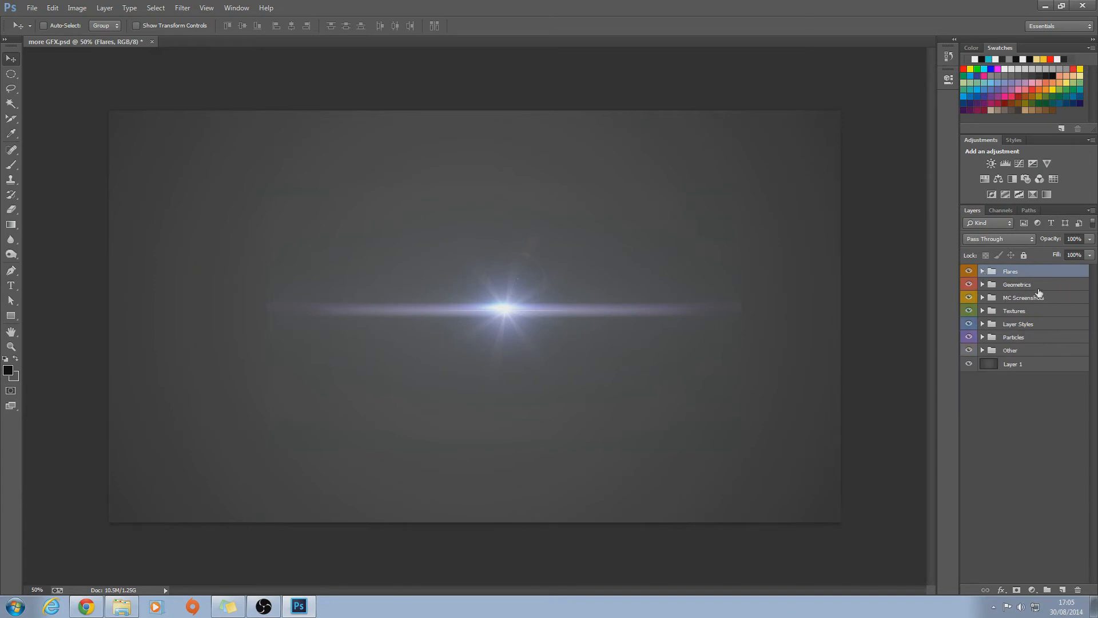
left_click(982, 284)
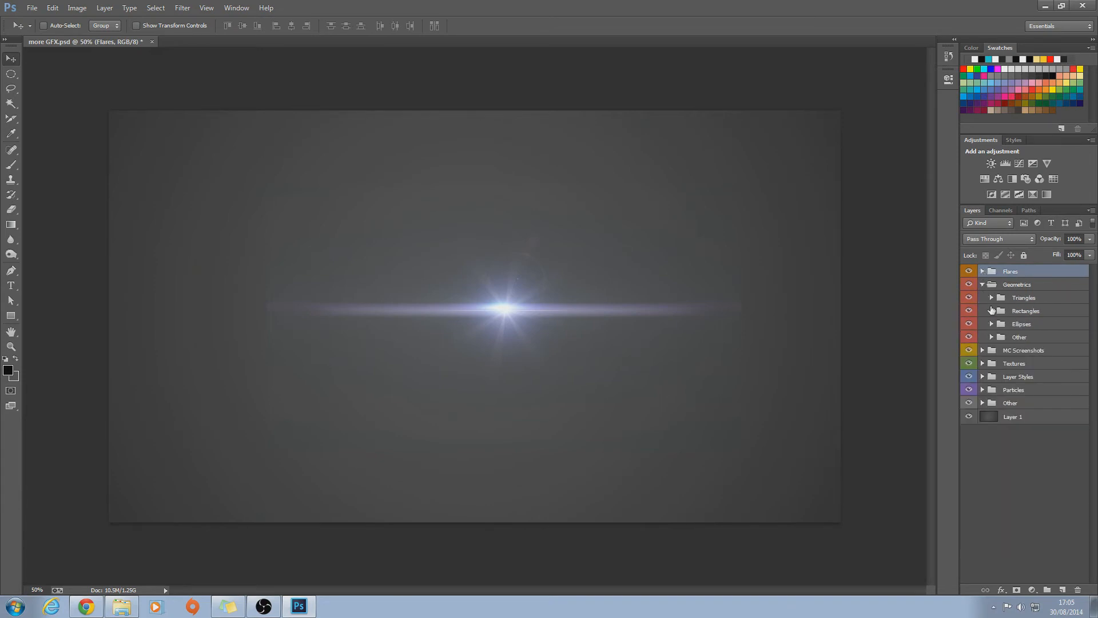
left_click(992, 297)
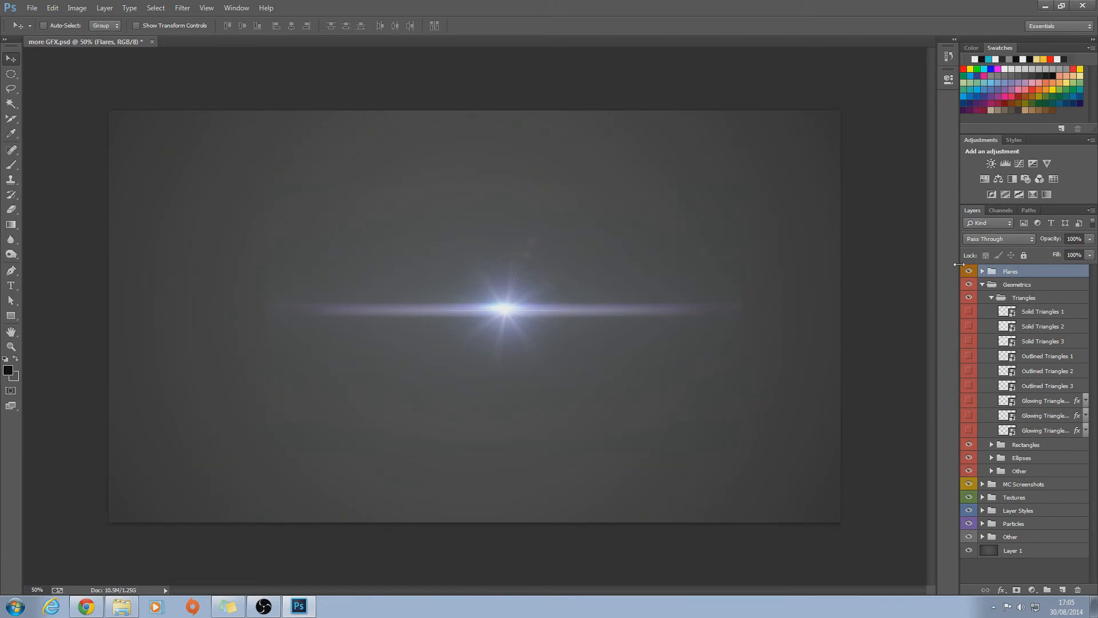
left_click(968, 271)
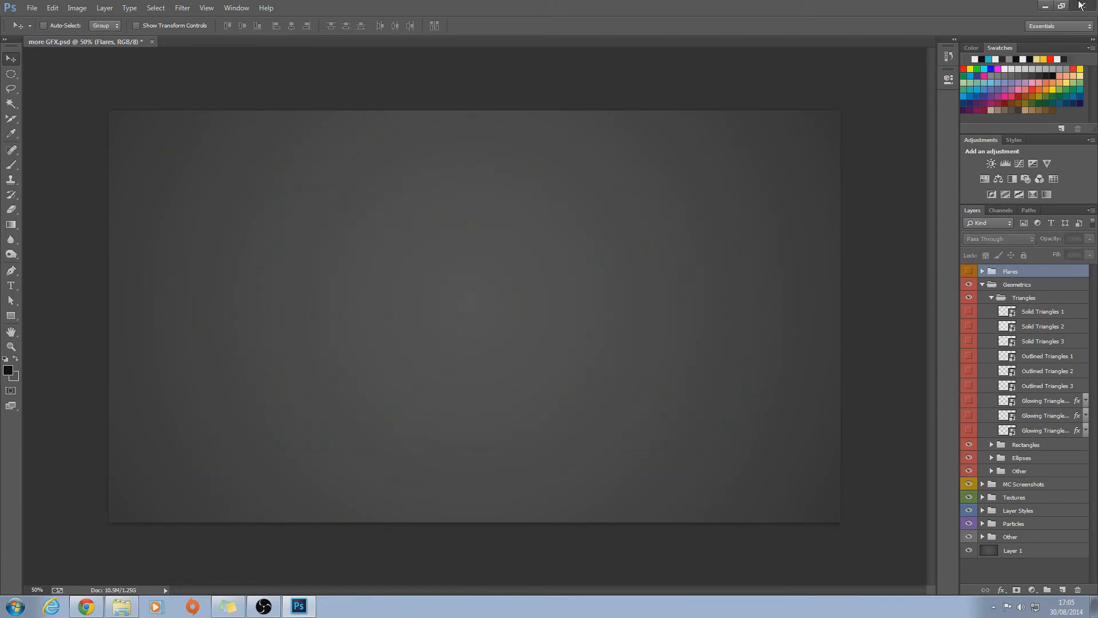
Close Photoshop and the GFX- 100 Subs pack Explorer window to reveal the desktop.
left_click(1045, 6)
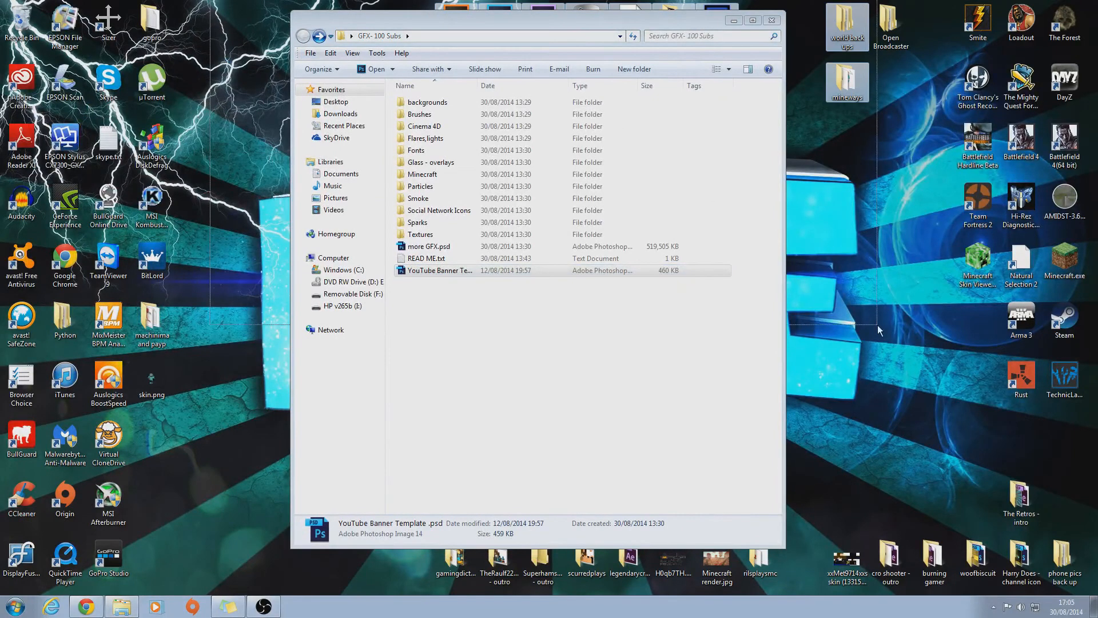
mouse_move(879, 385)
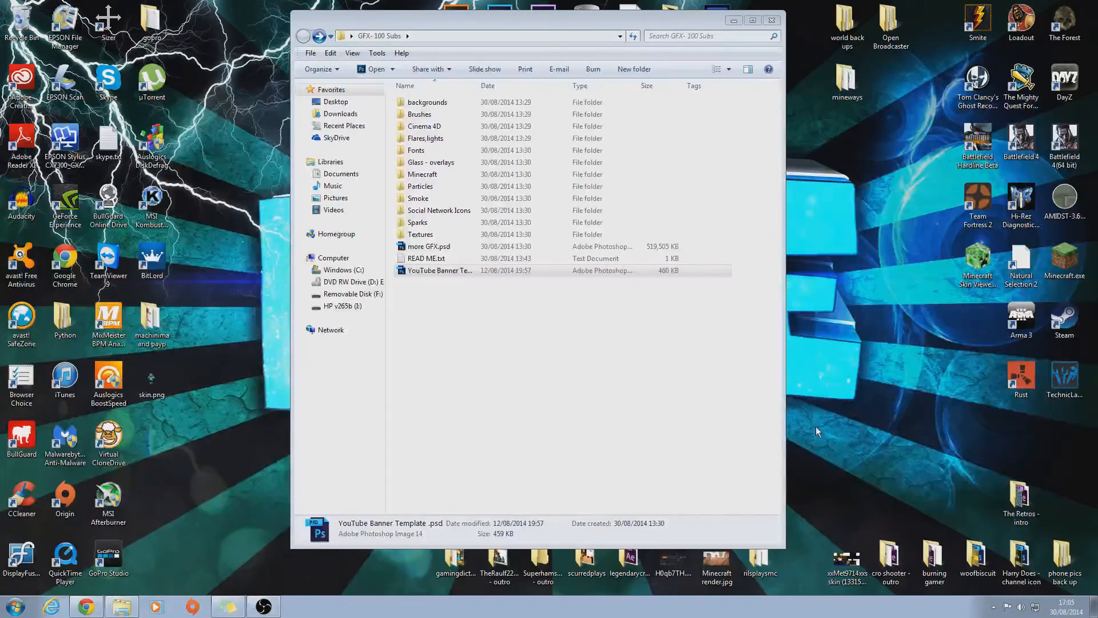
mouse_move(252, 9)
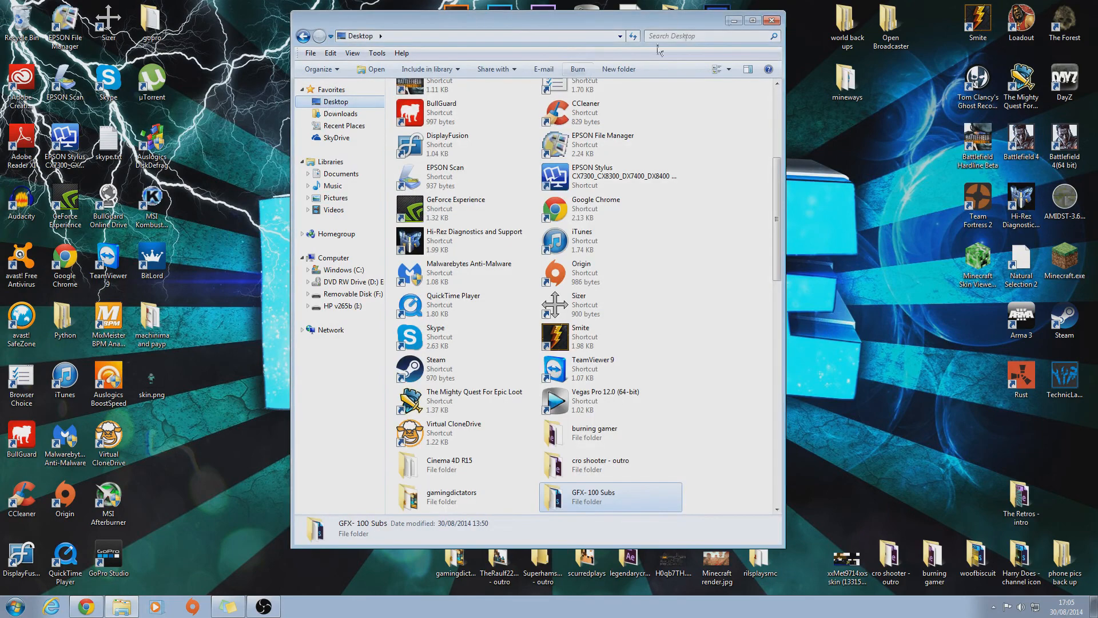
left_click(773, 20)
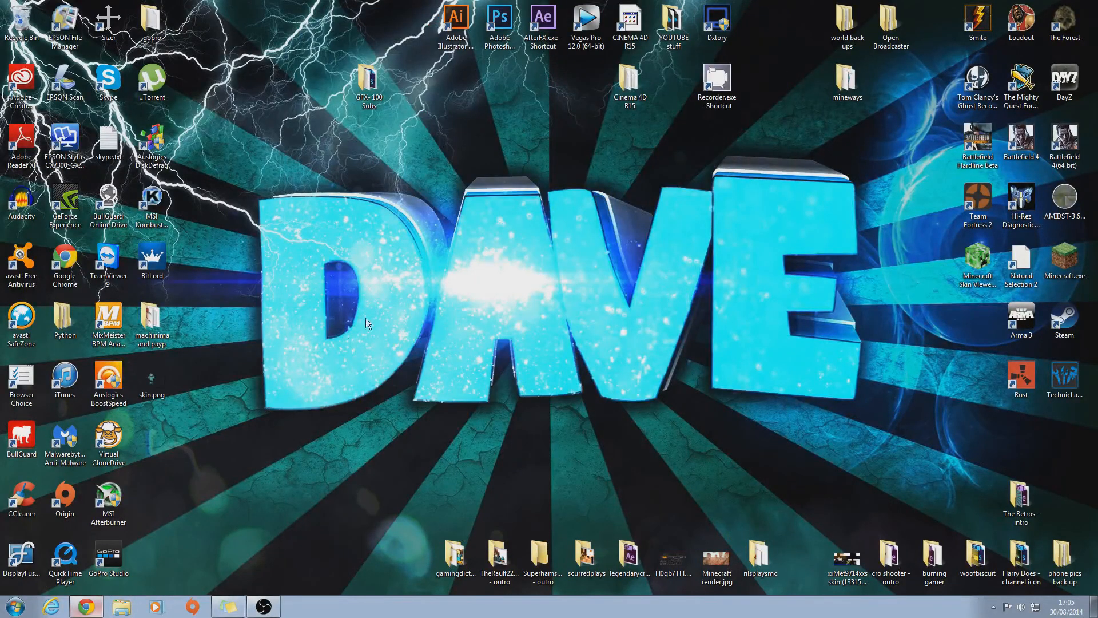
Bring up the TheDAVE YouTube channel in Chrome and show its About page.
left_click(86, 606)
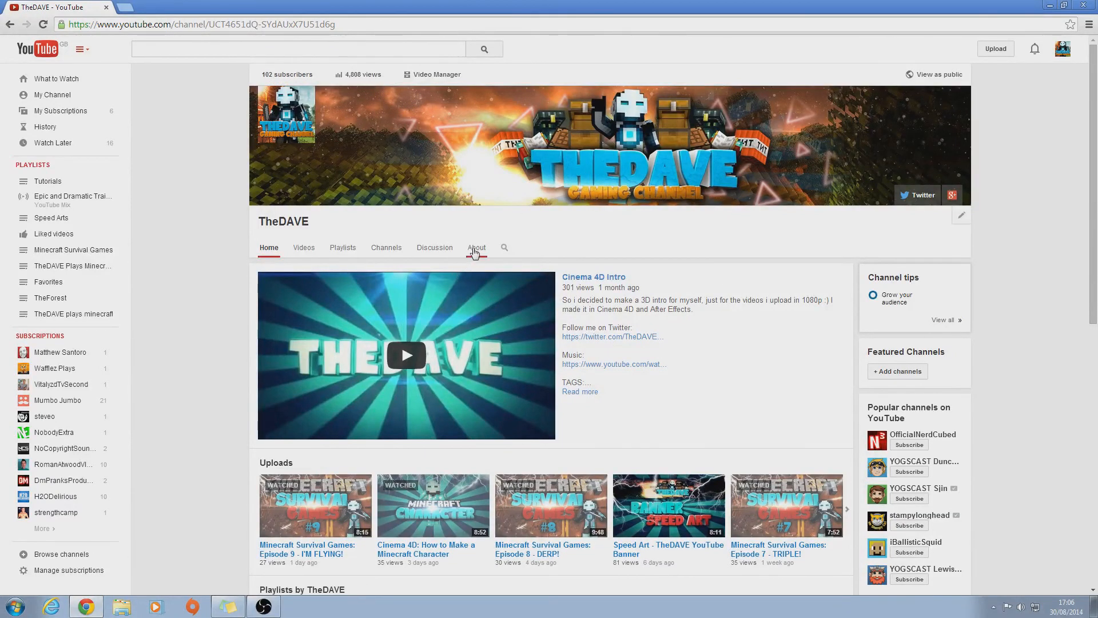
left_click(476, 247)
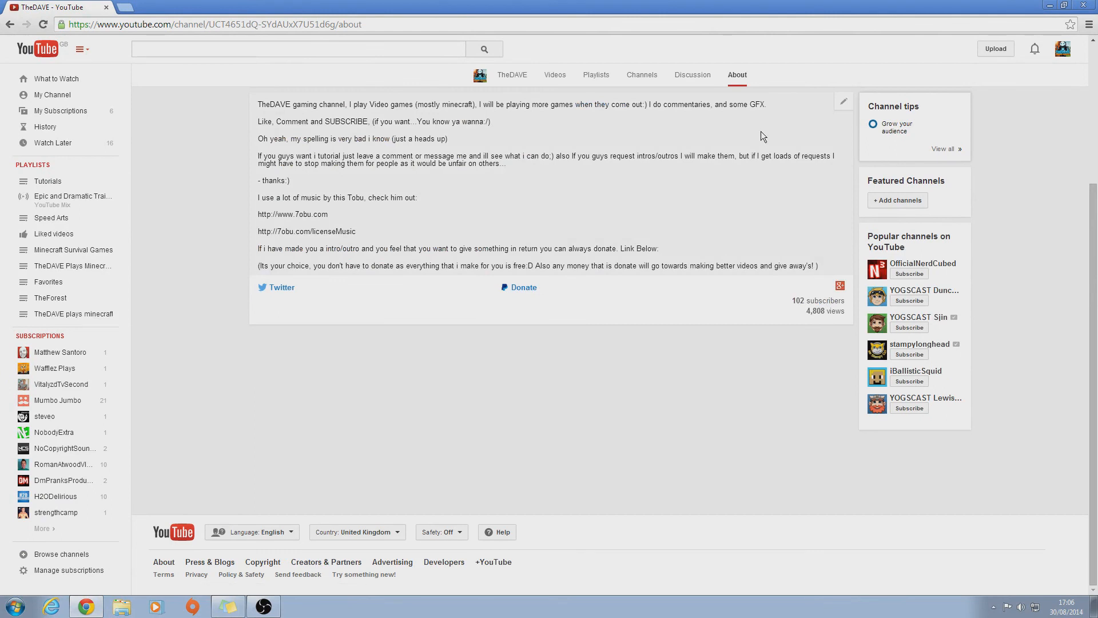
mouse_move(1068, 26)
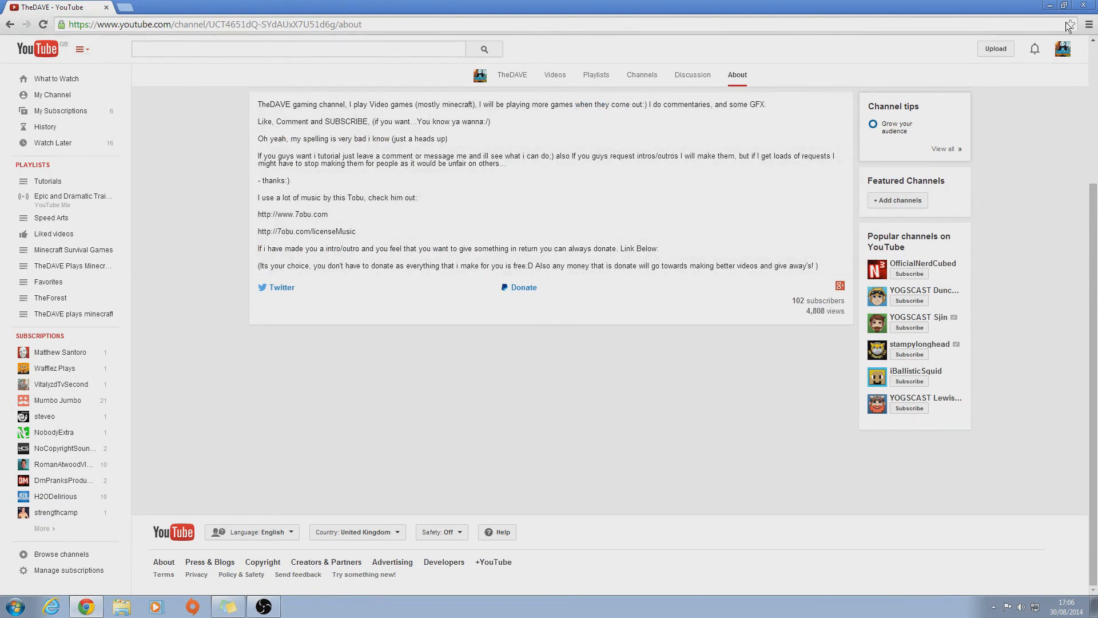